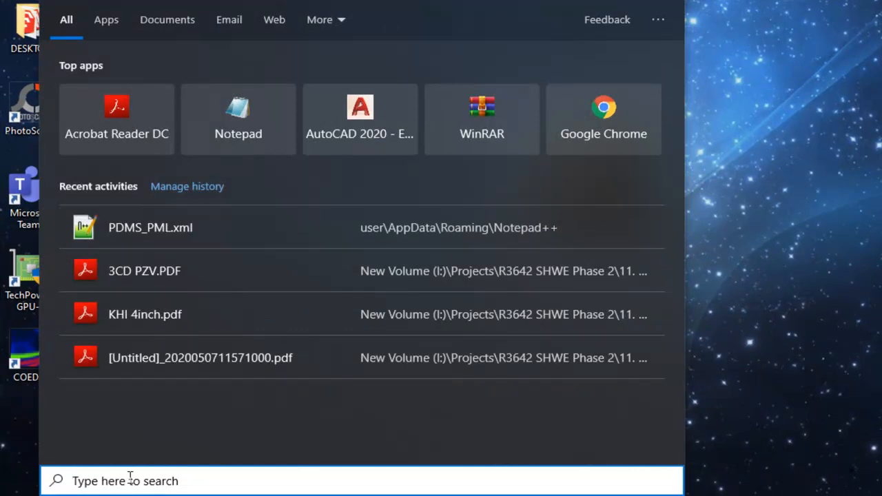
Reach Programs and Features from the Start menu search and scroll the list to Notepad++
type("NO")
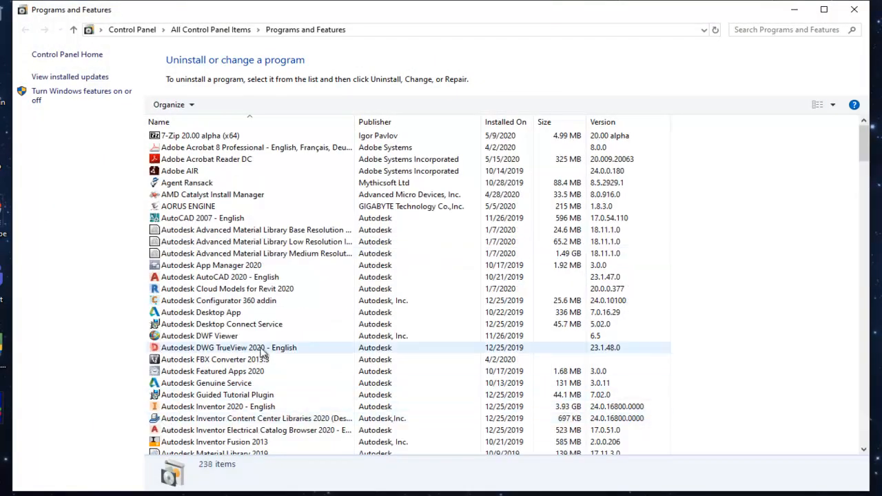
scroll("down", 3)
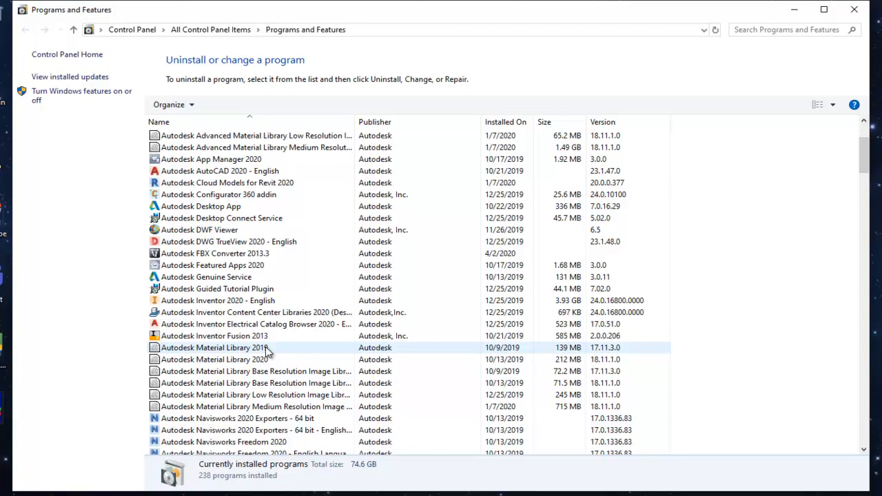
scroll("down", 3)
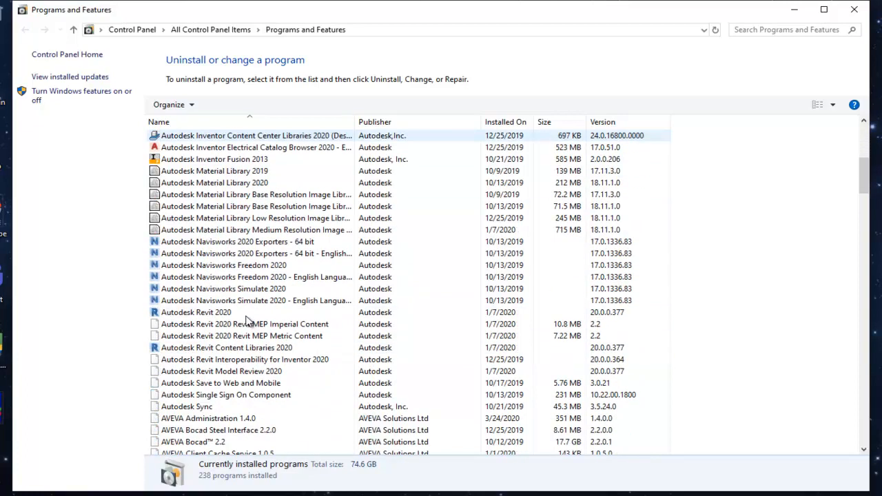
scroll("down", 3)
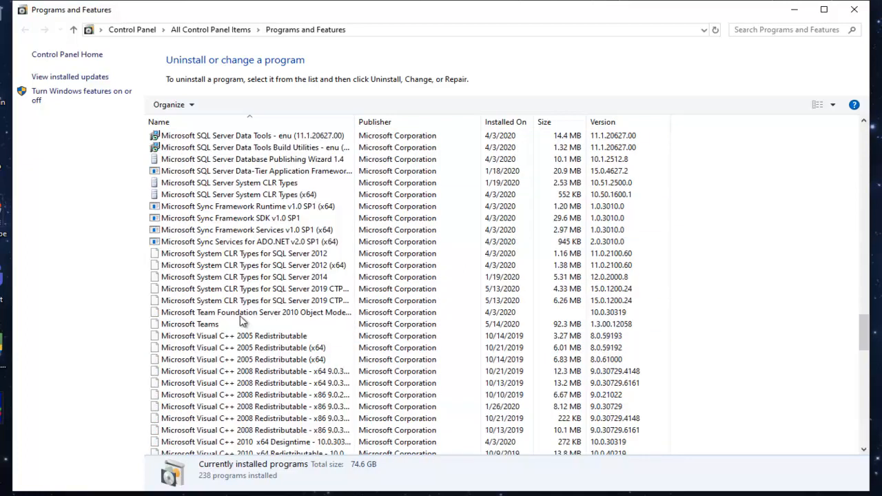
scroll("down", 3)
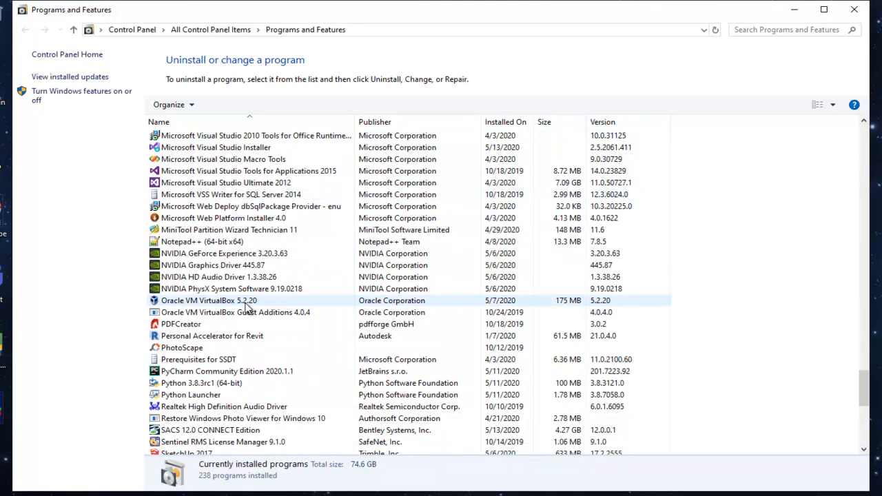
scroll("up", 3)
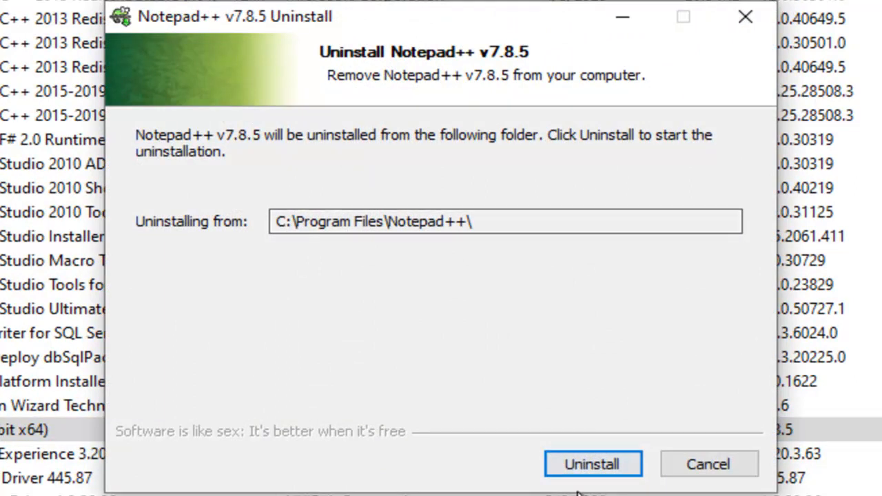
mouse_move(592, 463)
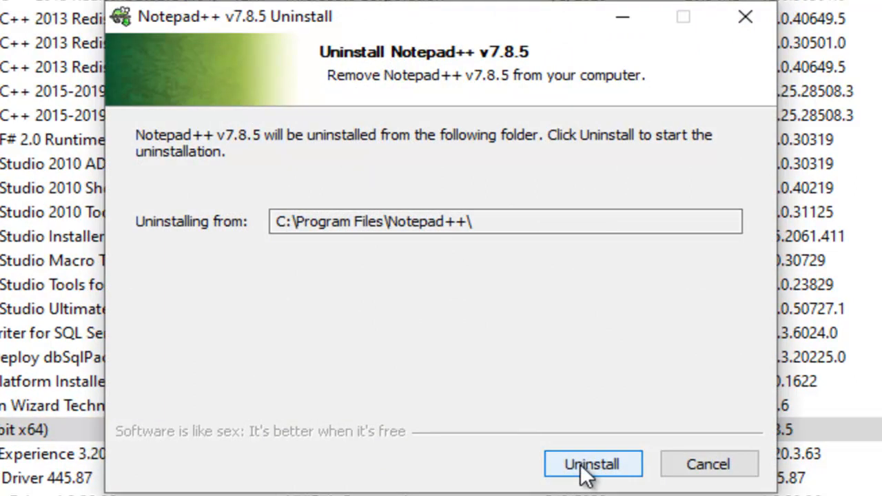
Uninstall Notepad++ v7.8.5, close the finished uninstaller and the Programs and Features window
left_click(593, 463)
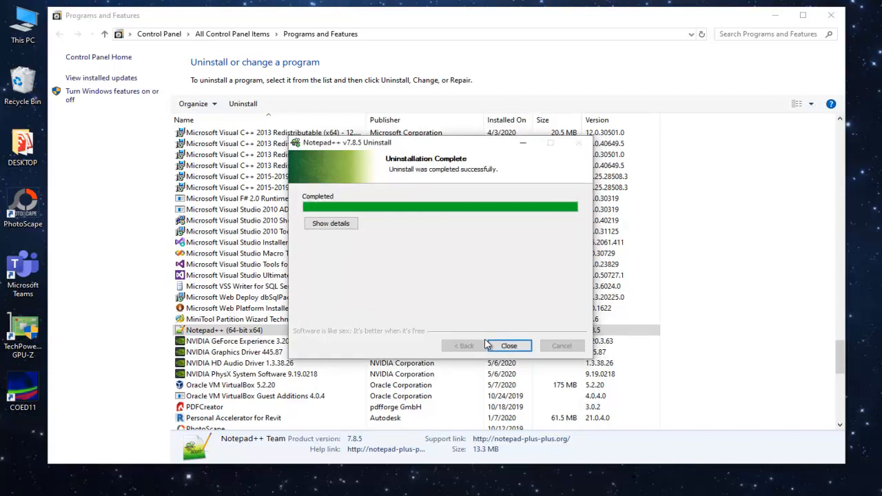
left_click(509, 344)
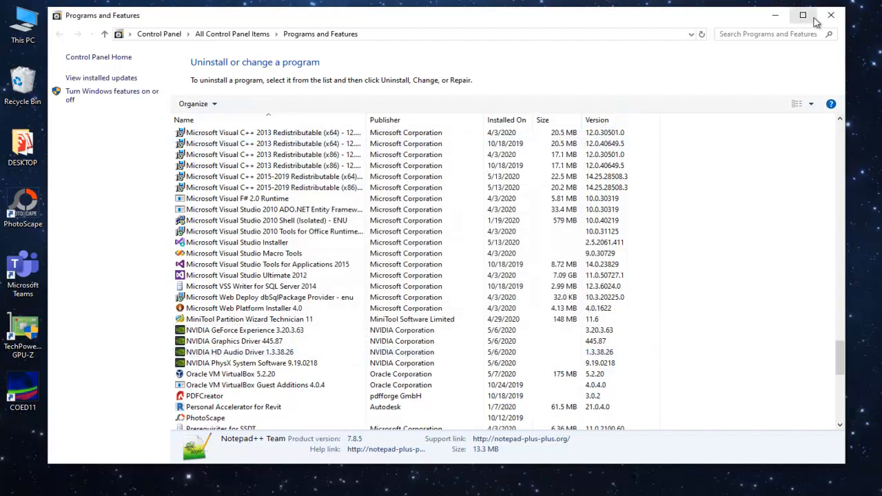
left_click(830, 14)
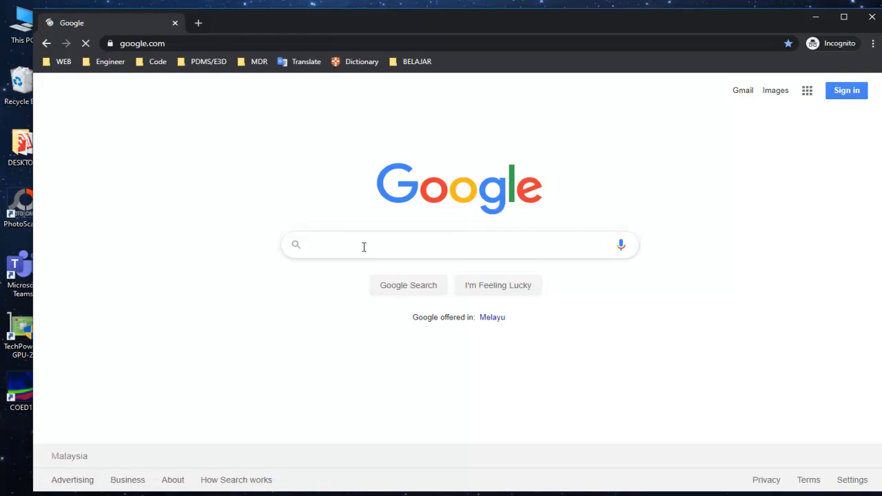
Search Google for notepad++ using the suggested query
type("FILE")
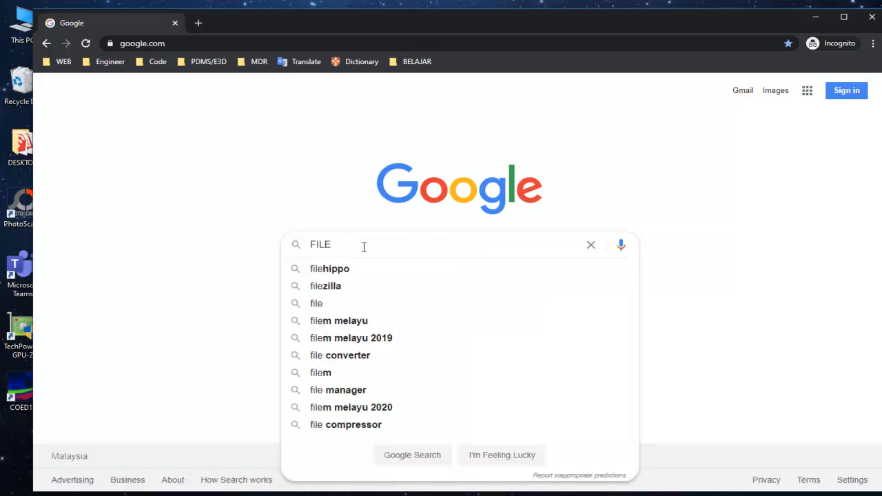
type("HIPP")
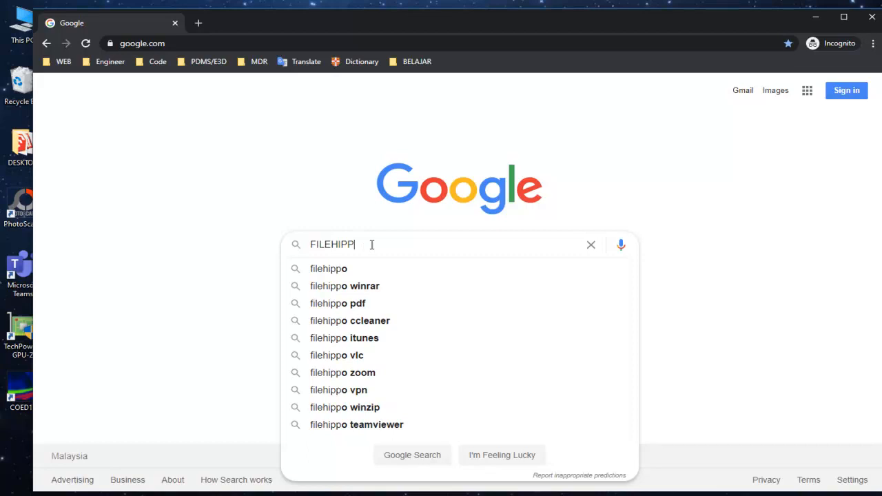
type("N")
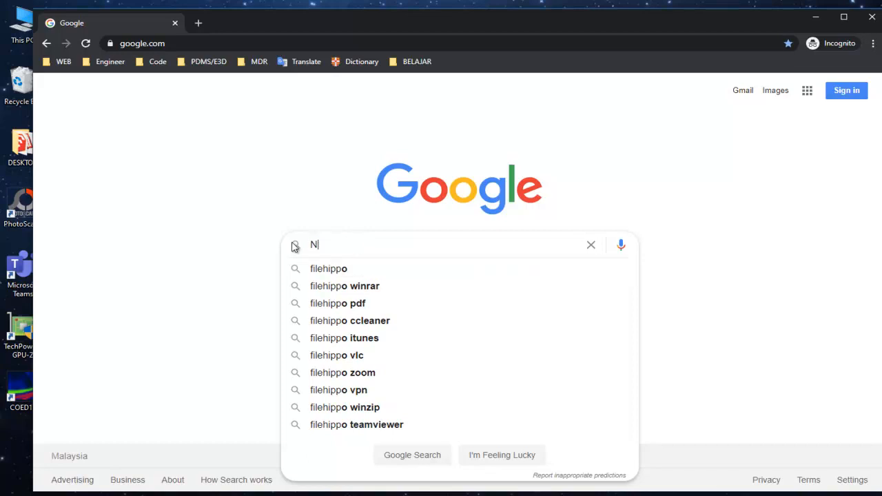
type("OT")
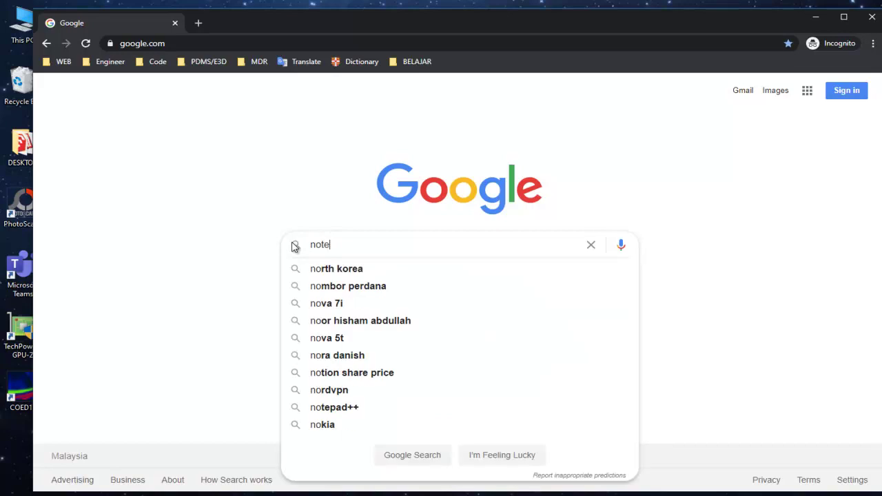
left_click(334, 407)
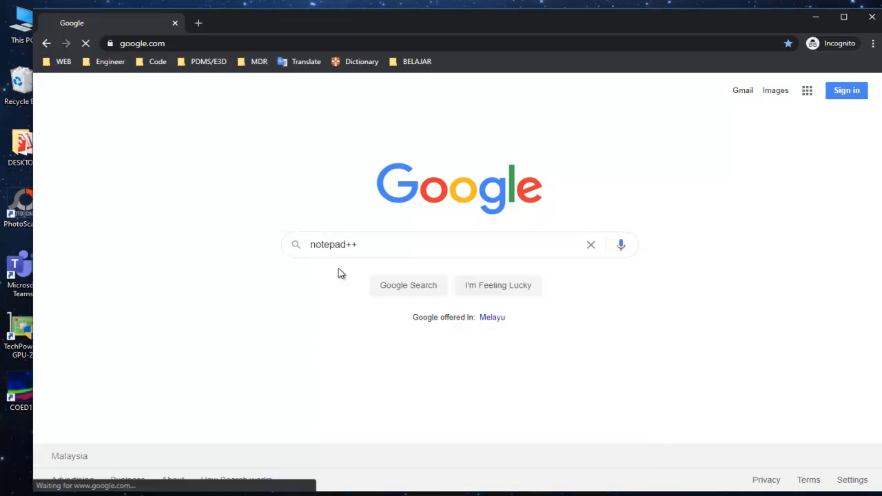
left_click(408, 284)
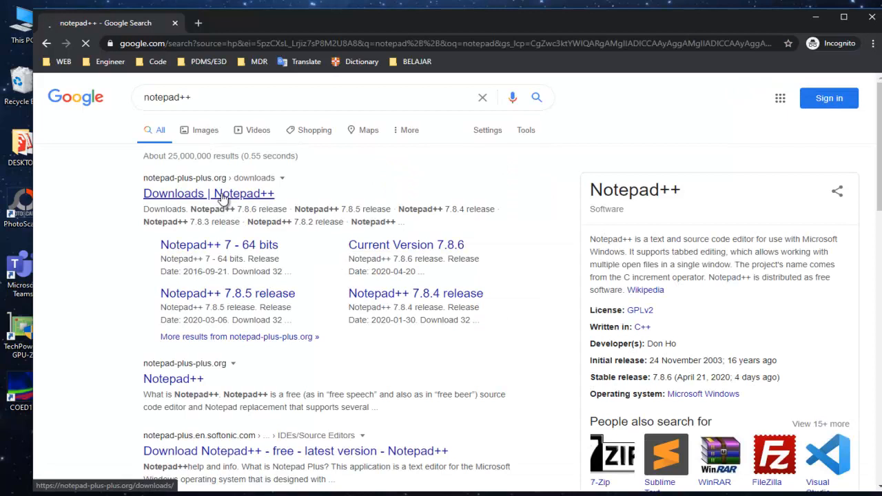
Follow the 'Downloads | Notepad++' result to the official downloads page
left_click(208, 193)
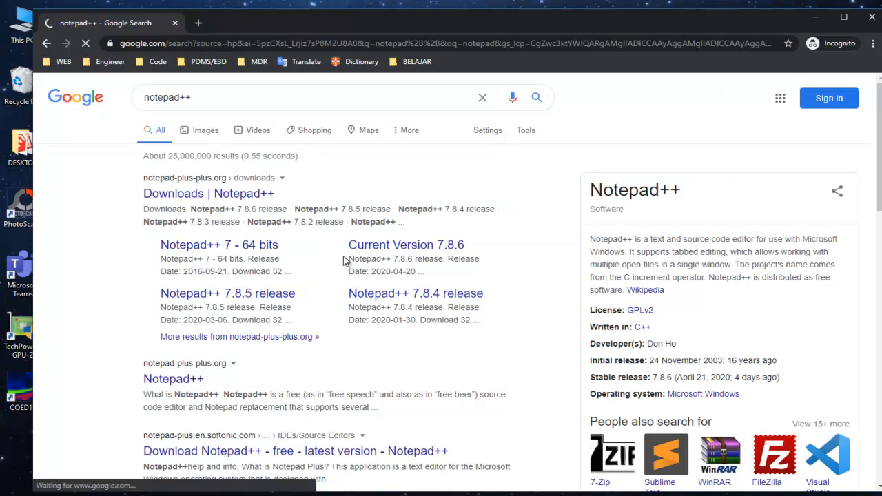
left_click(208, 193)
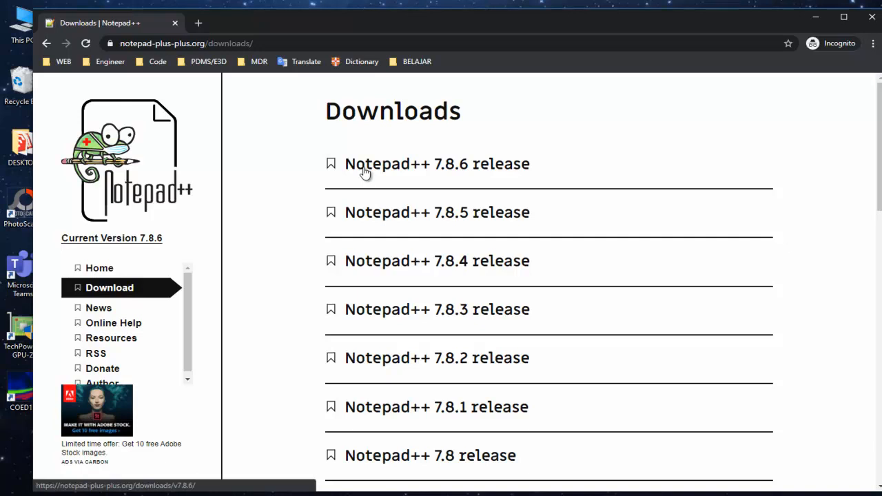
mouse_move(411, 153)
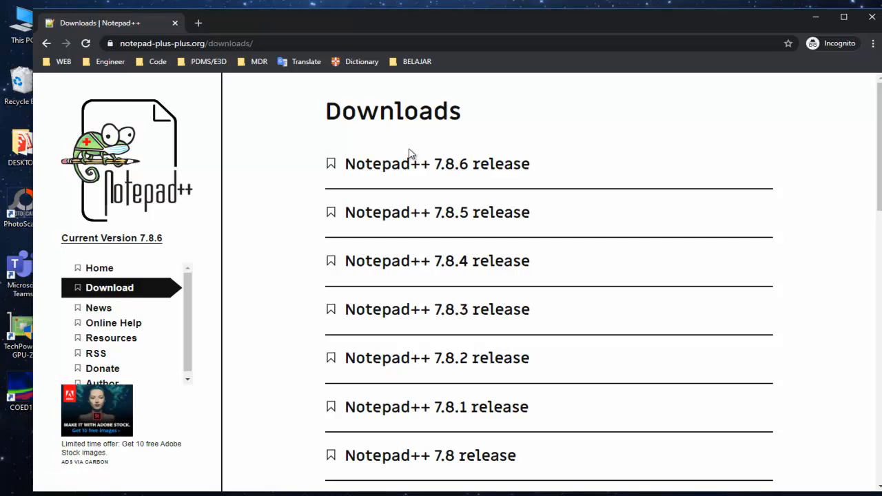
mouse_move(413, 164)
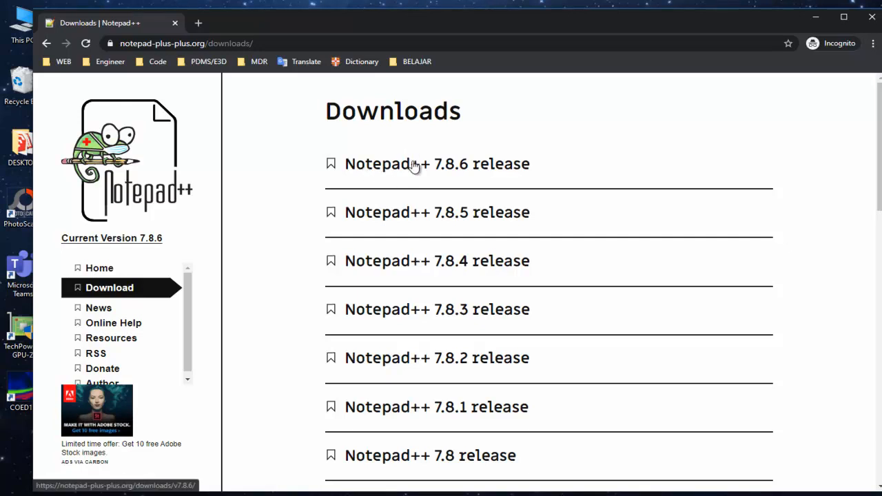
Browse the release list on notepad-plus-plus.org and go to the Notepad++ 7.8.6 release page
scroll("down", 3)
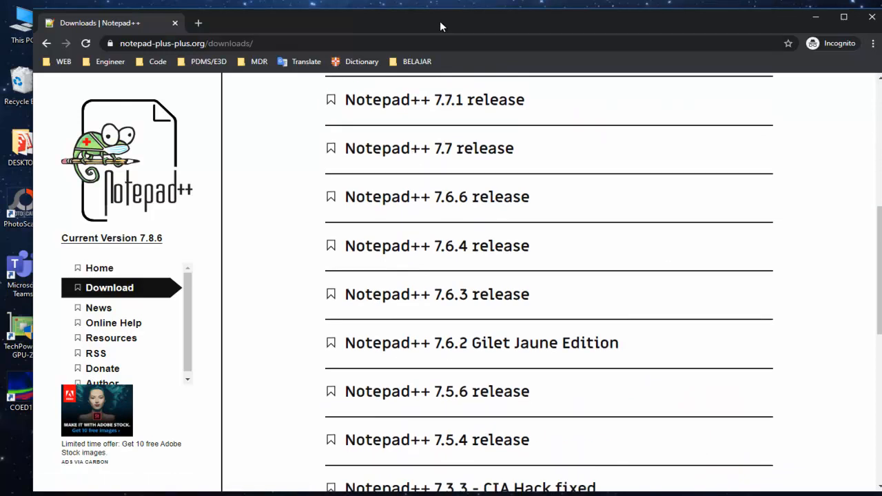
scroll("up", 3)
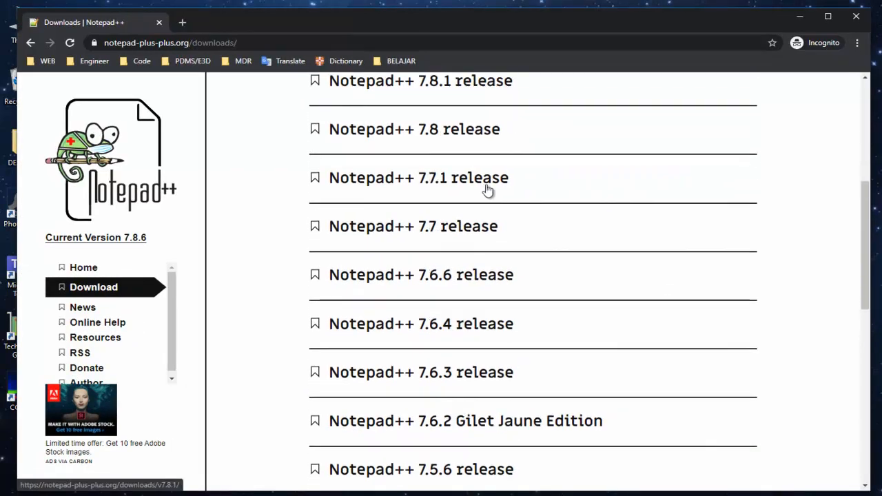
scroll("down", 3)
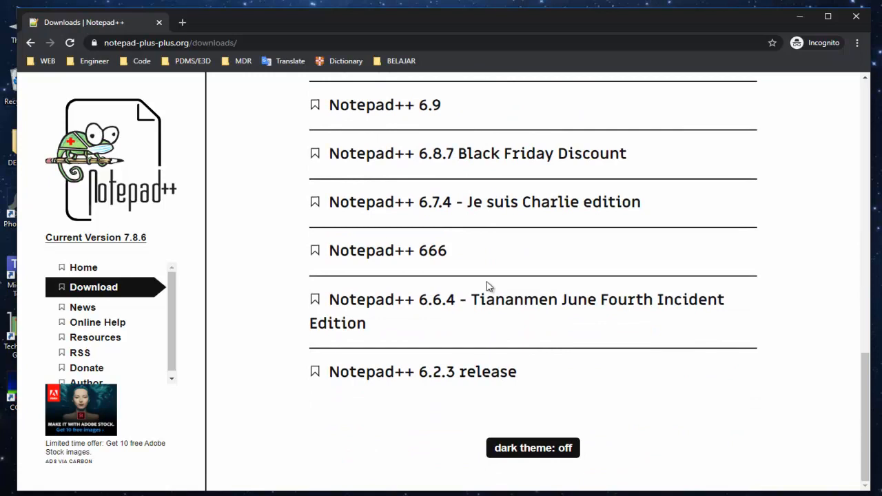
scroll("up", 3)
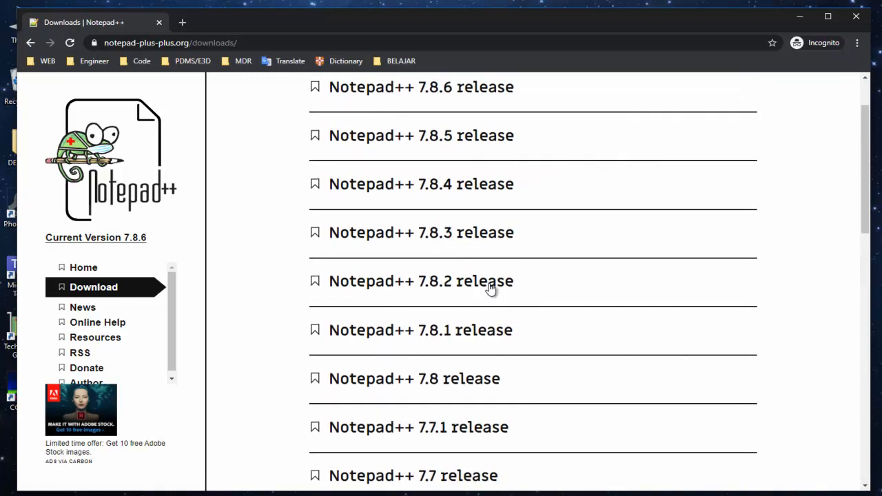
scroll("up", 3)
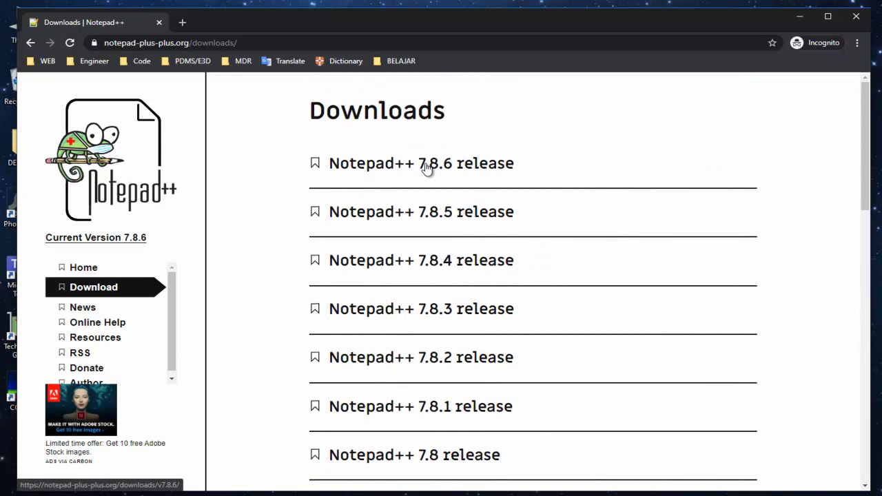
left_click(422, 162)
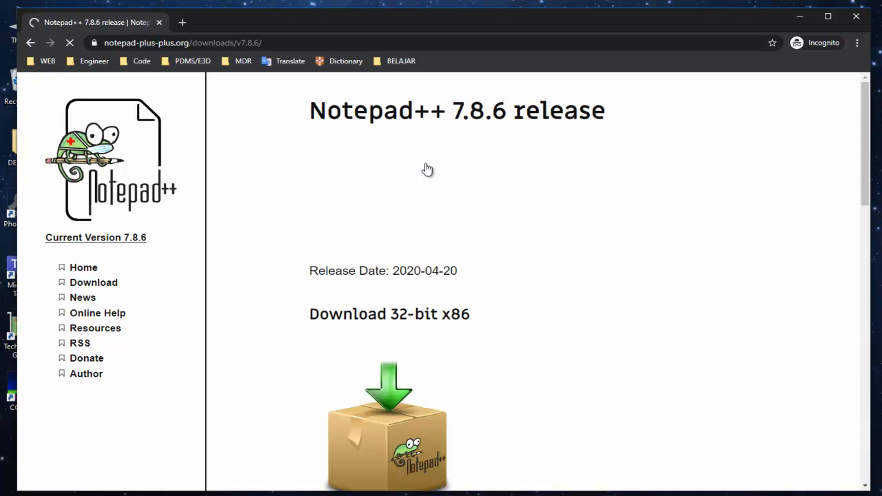
Scroll the 7.8.6 release page to the Download 64-bit x64 section
scroll("down", 3)
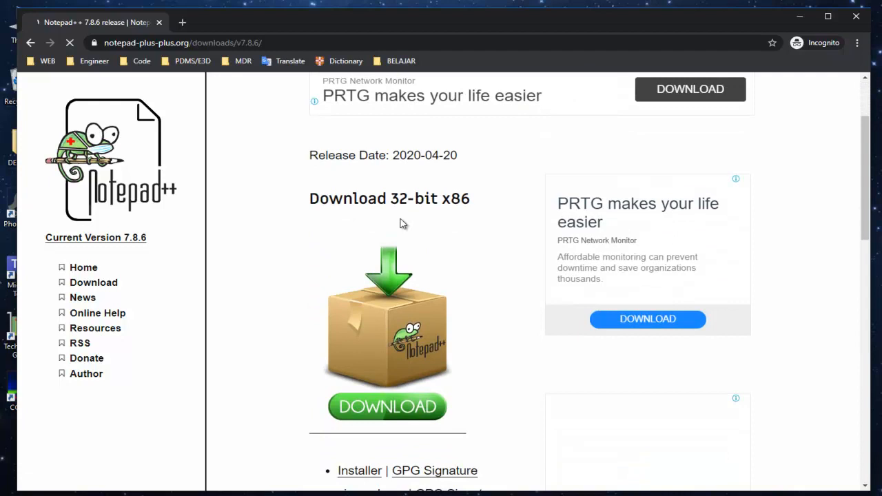
scroll("down", 3)
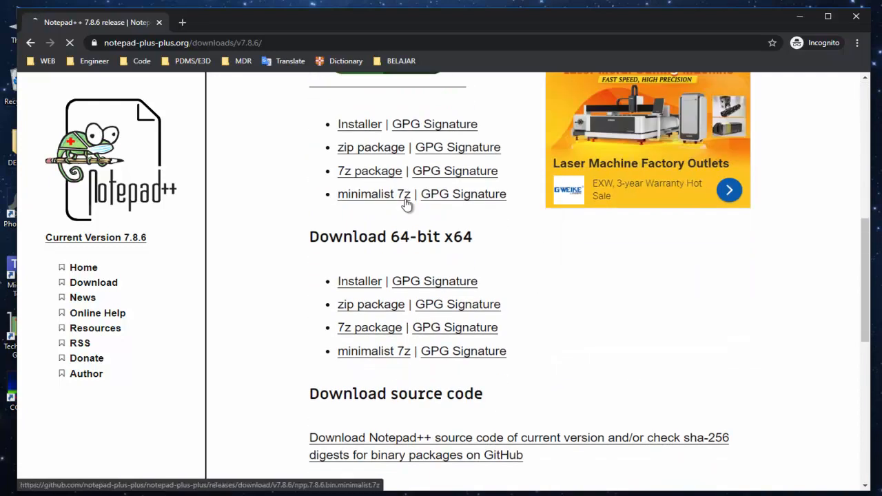
scroll("up", 3)
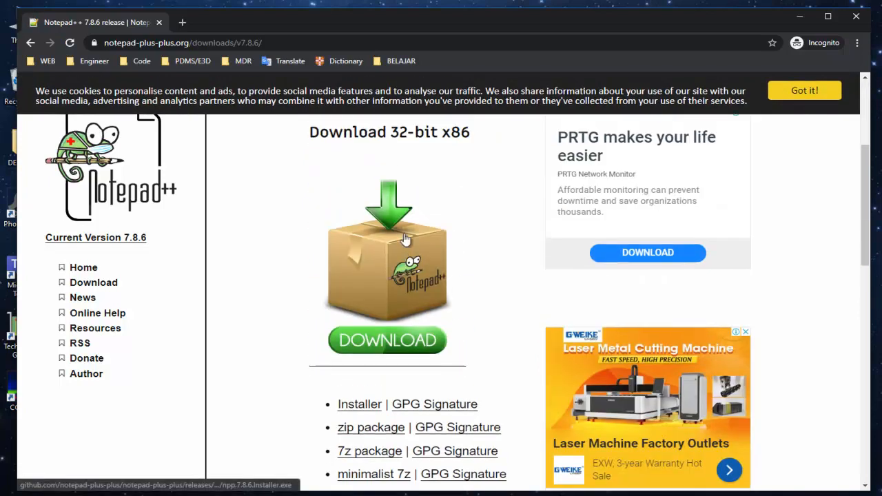
scroll("up", 3)
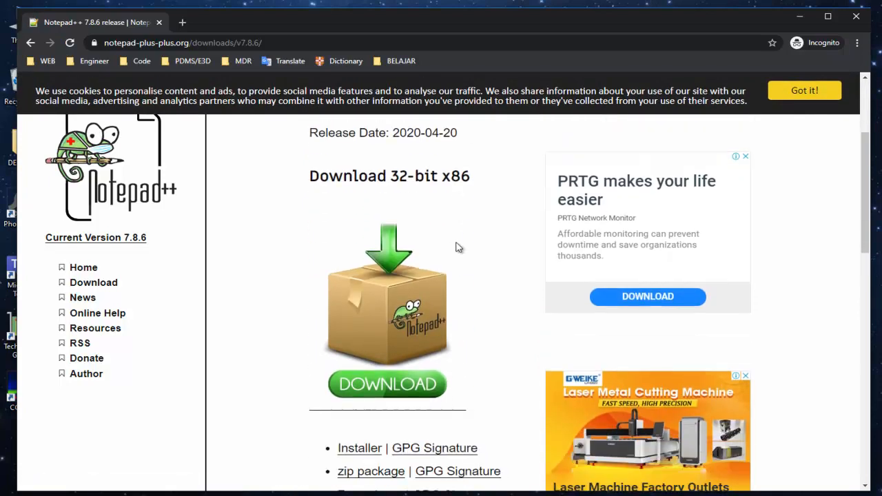
scroll("down", 3)
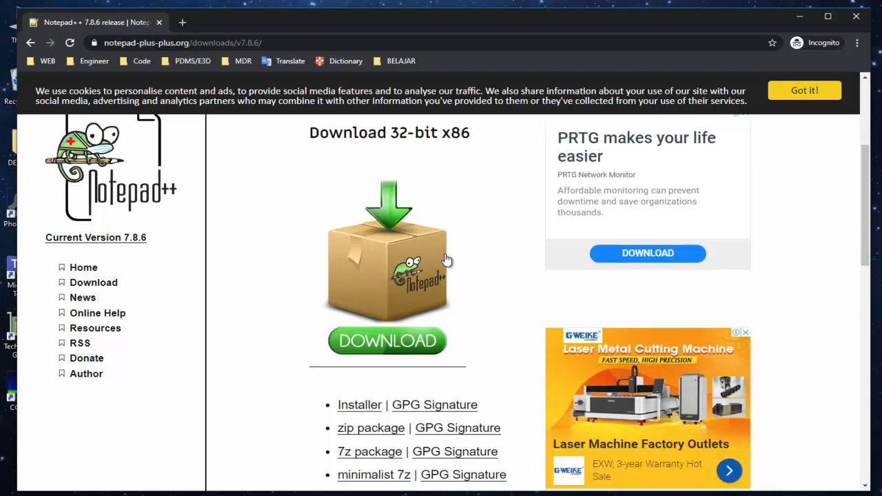
scroll("down", 3)
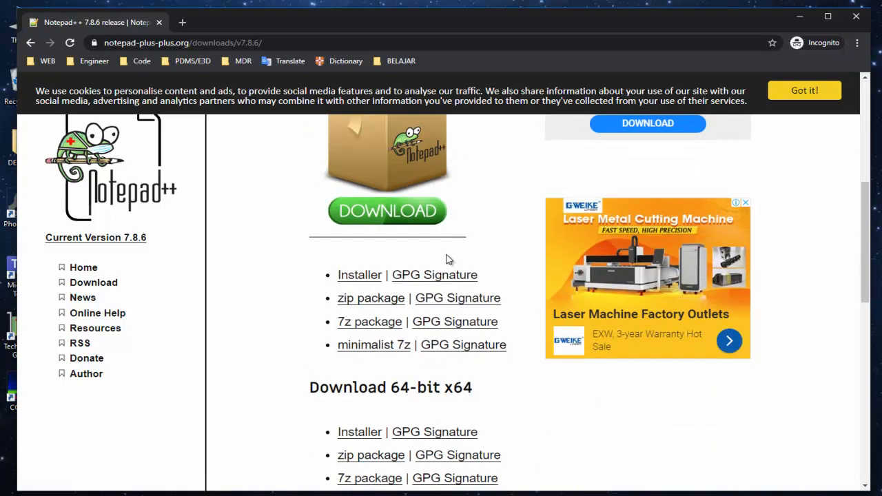
scroll("down", 3)
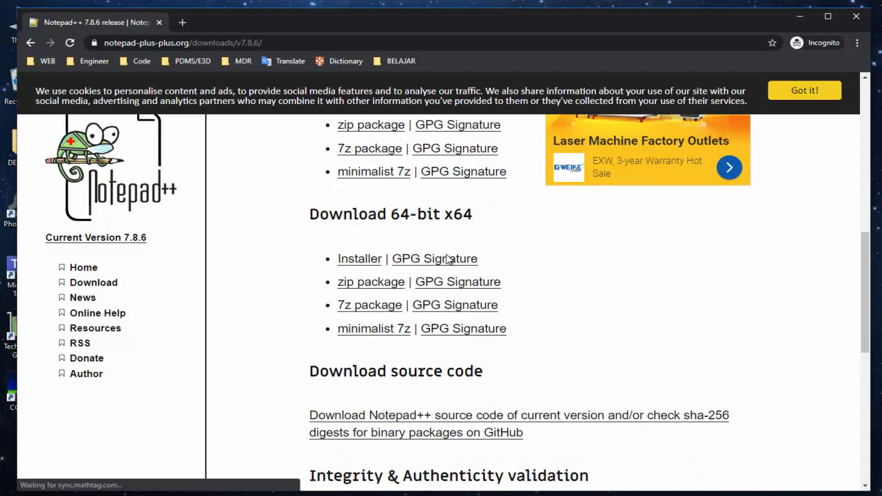
mouse_move(358, 259)
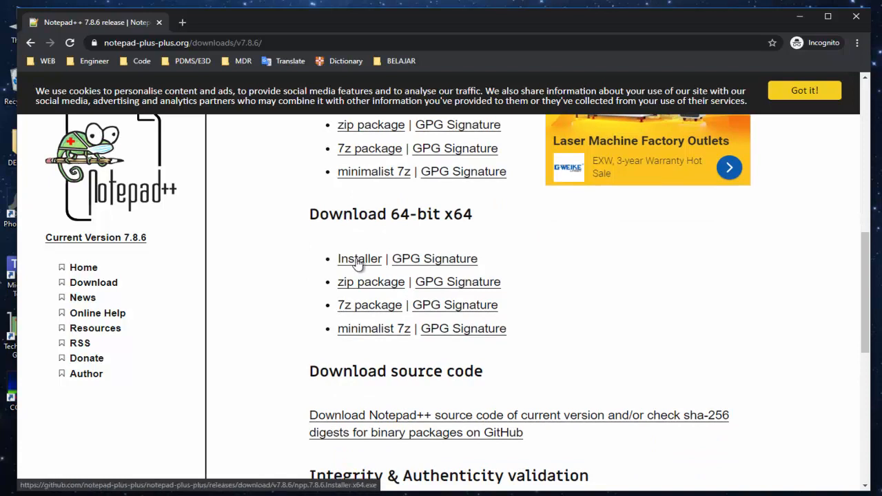
mouse_move(377, 328)
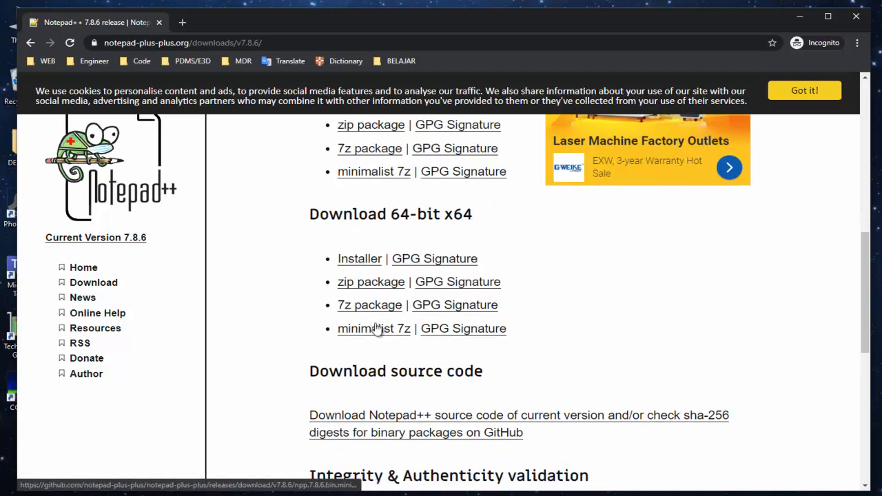
scroll("down", 3)
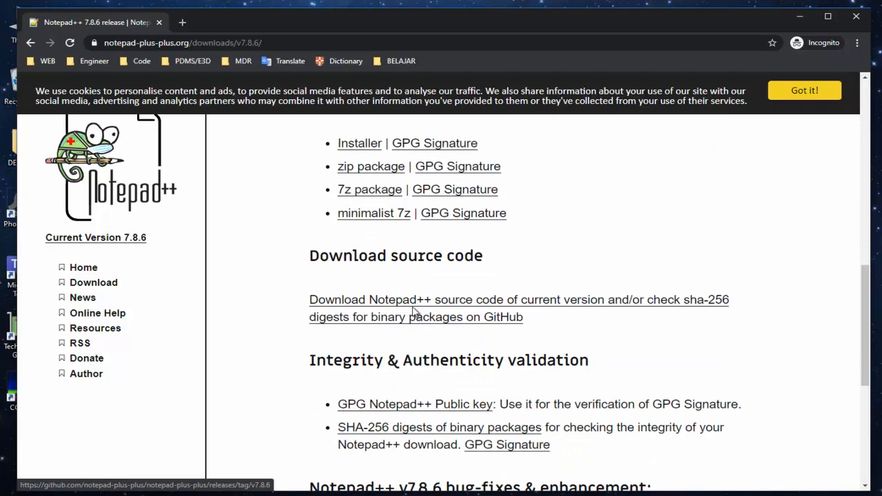
mouse_move(434, 295)
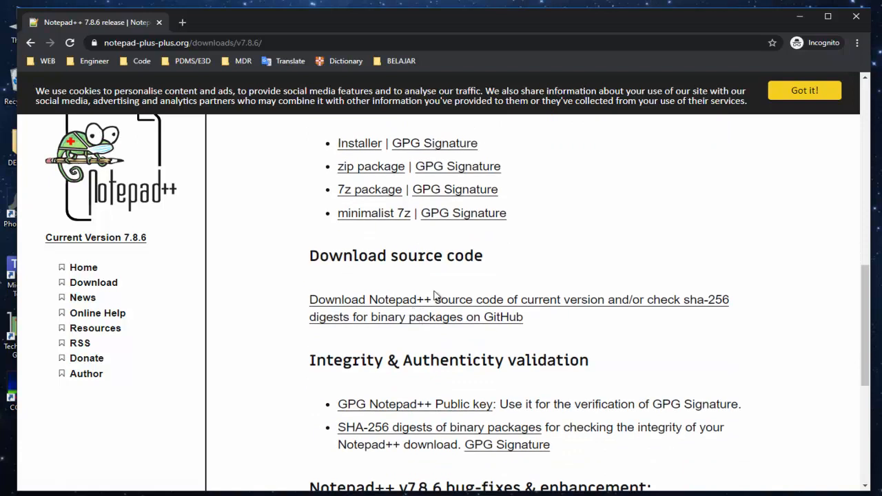
scroll("up", 3)
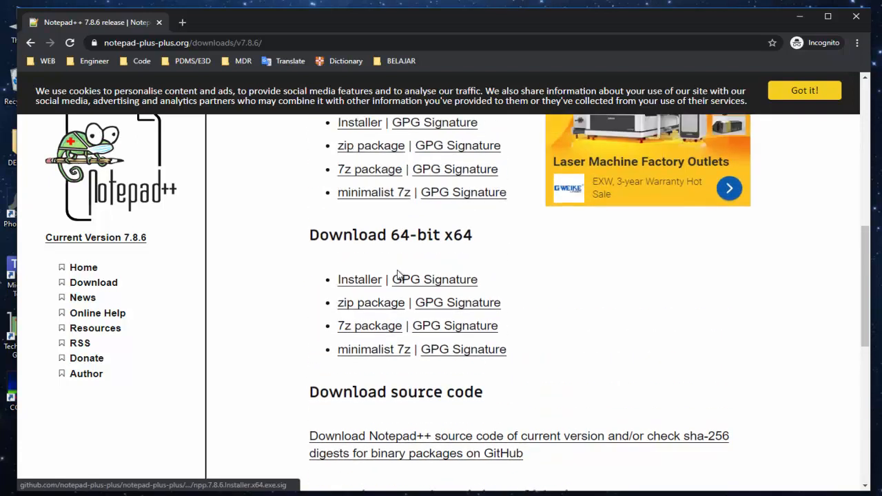
scroll("up", 3)
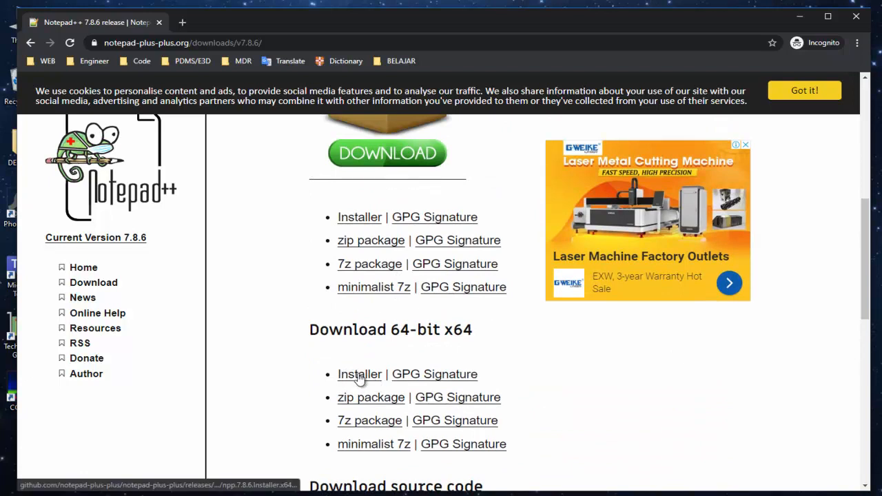
Start downloading the 64-bit installer npp.7.8.6.Installer.x64.exe
left_click(358, 374)
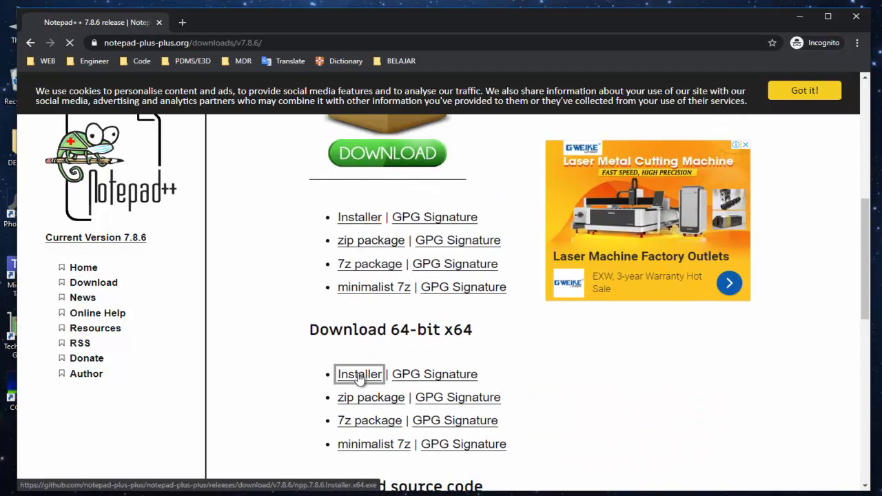
left_click(358, 374)
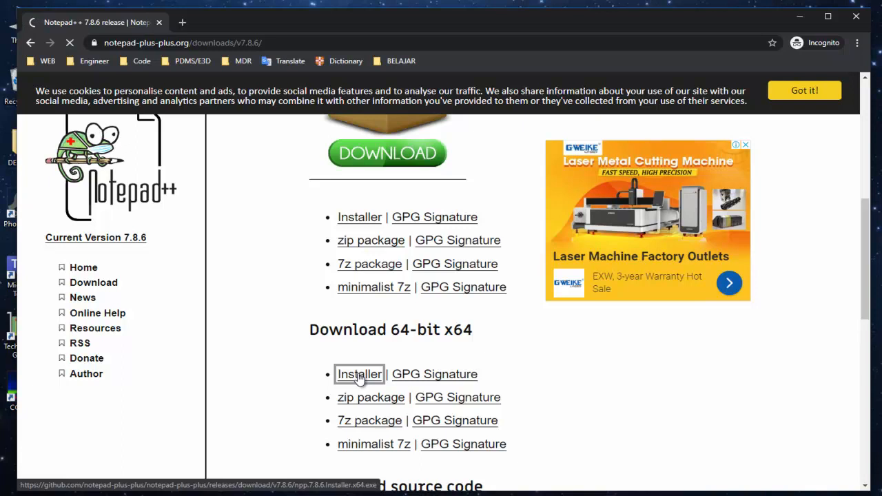
left_click(358, 374)
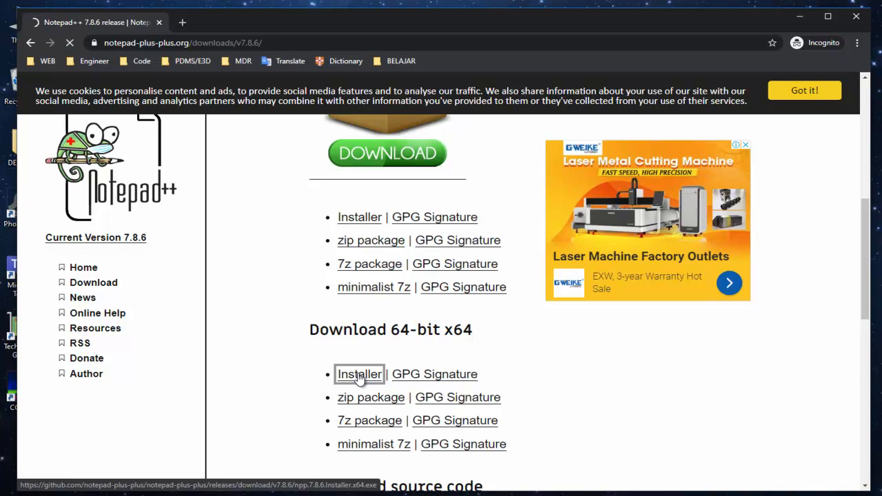
left_click(358, 375)
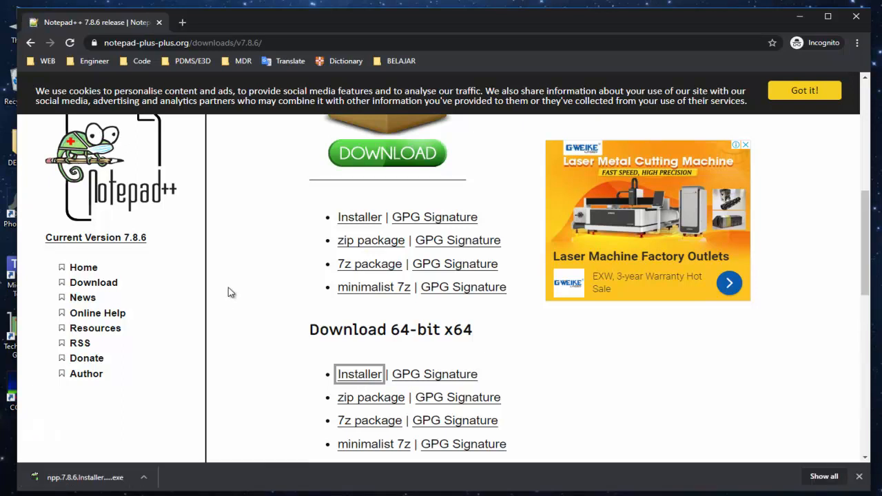
mouse_move(103, 477)
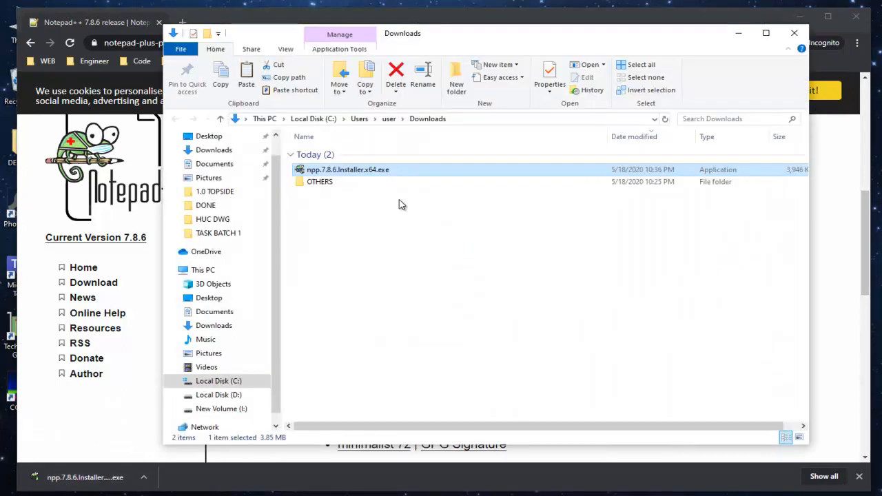
Launch the downloaded Notepad++ 7.8.6 installer in English and accept the license
right_click(347, 170)
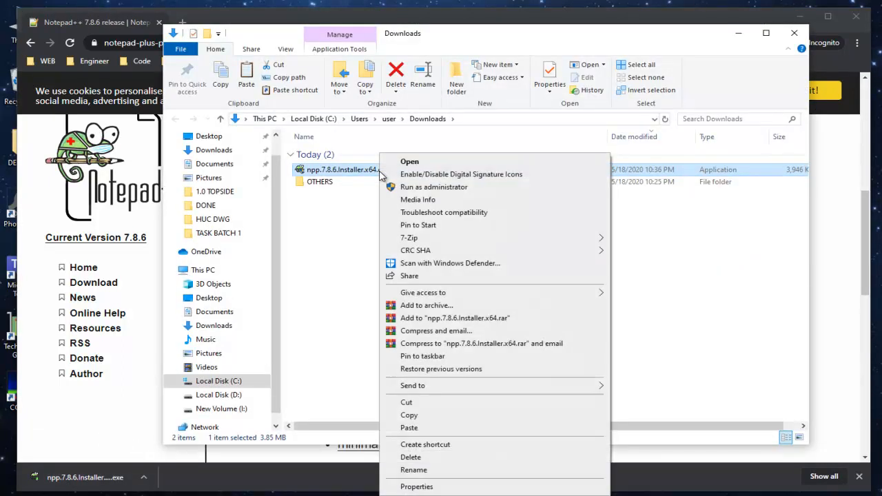
left_click(409, 162)
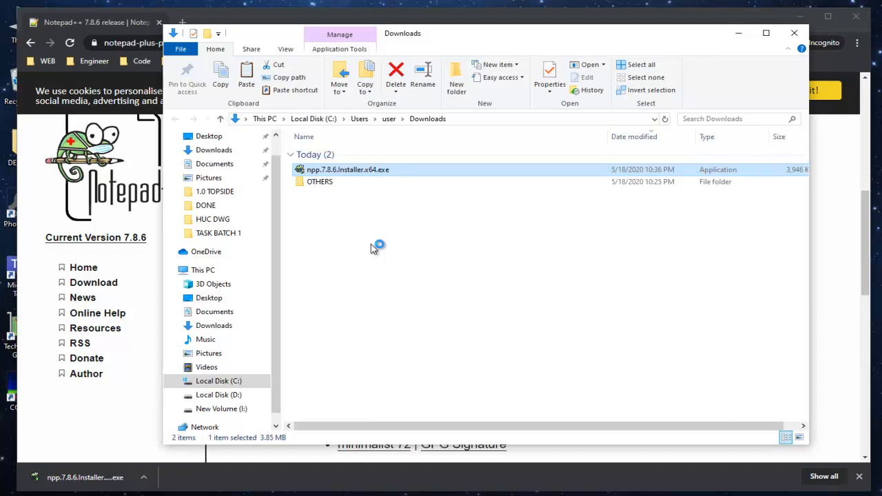
double_click(347, 169)
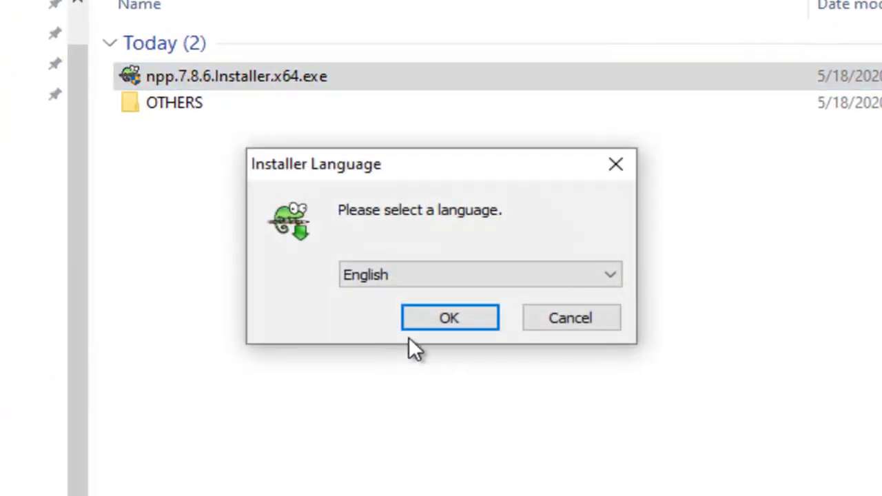
mouse_move(449, 317)
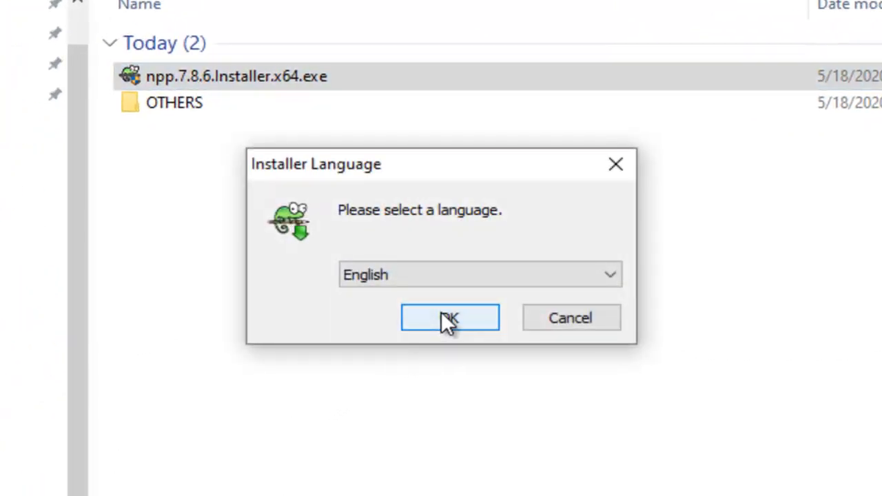
left_click(449, 317)
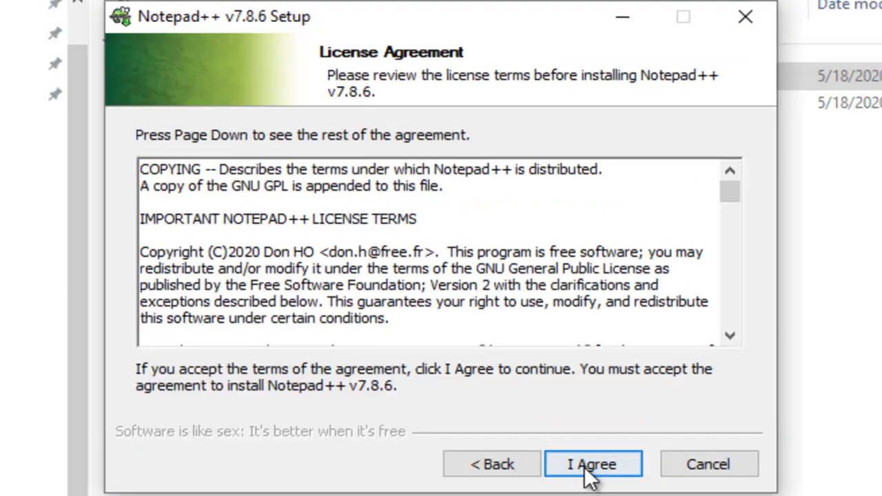
left_click(592, 463)
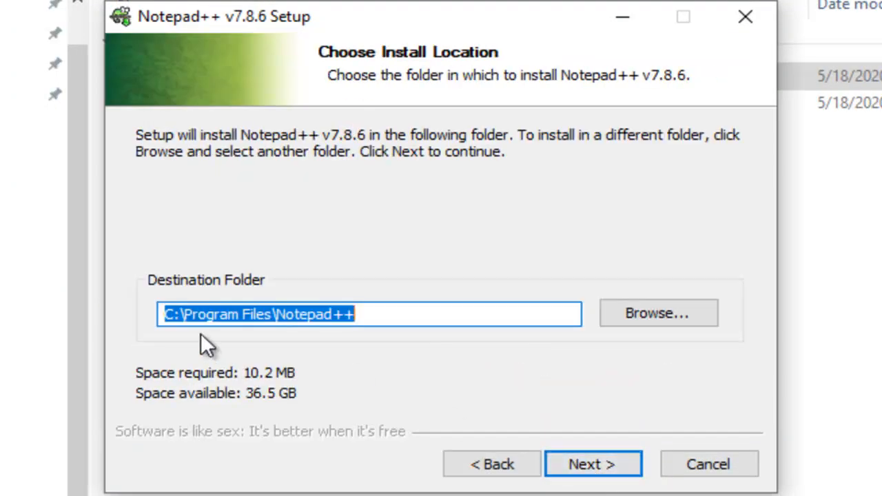
mouse_move(370, 314)
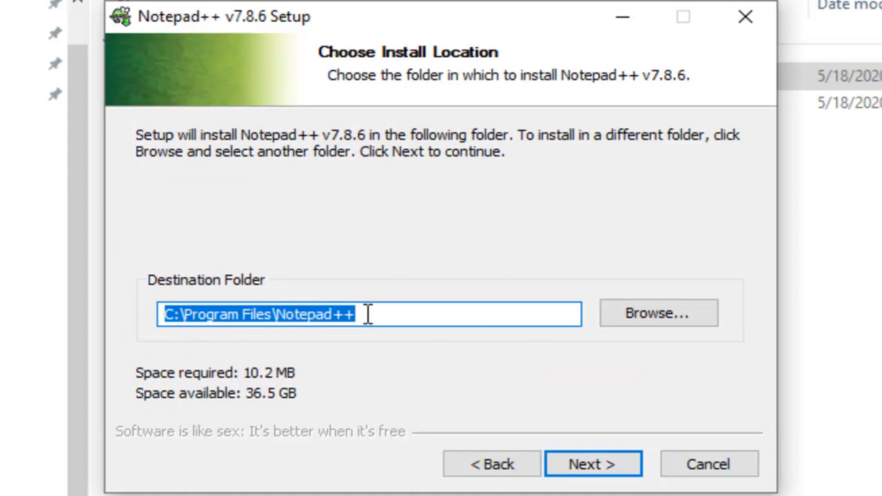
Install to the default Program Files folder with default components and a desktop shortcut
left_click(592, 463)
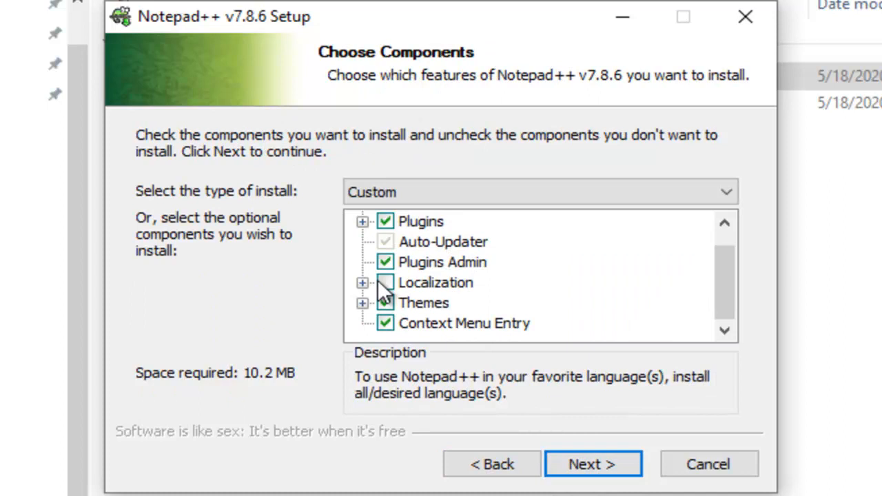
left_click(592, 463)
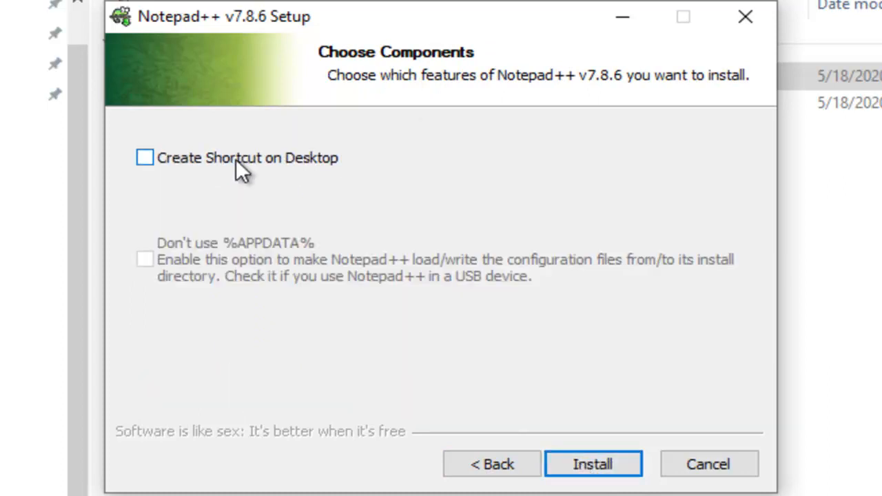
mouse_move(201, 171)
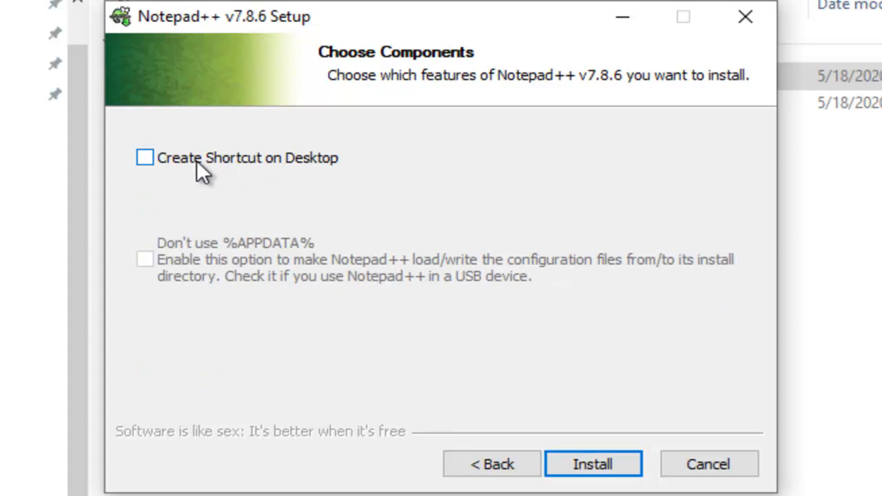
mouse_move(186, 172)
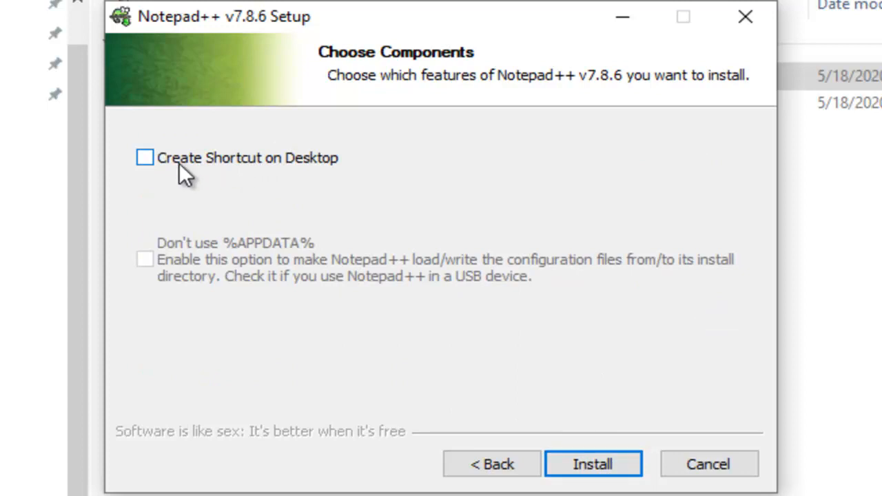
left_click(145, 157)
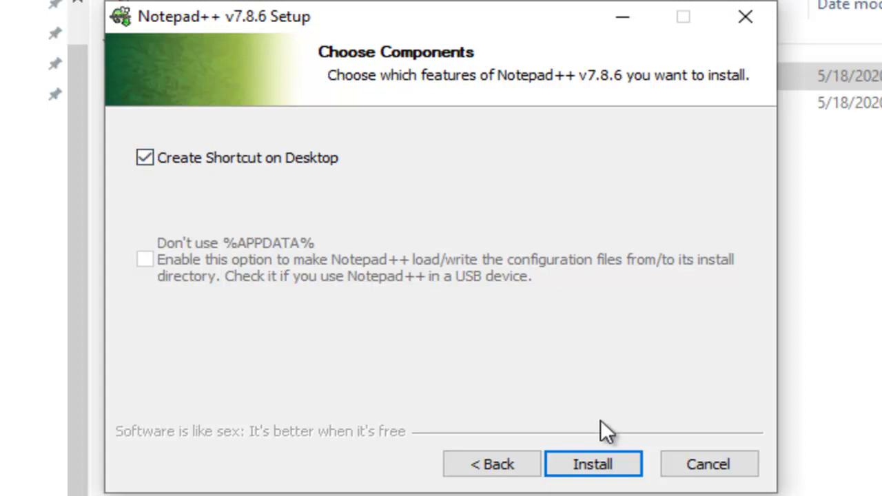
left_click(593, 463)
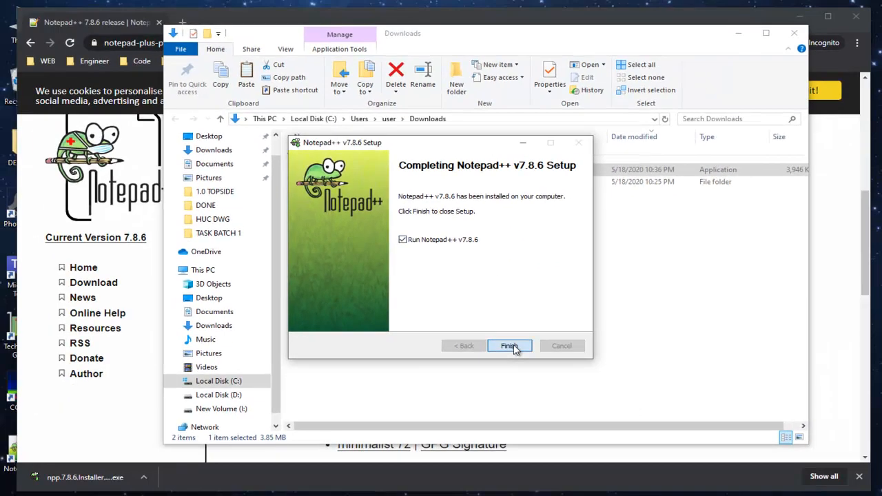
Finish setup so Notepad++ 7.8.6 launches with change.log, then browse its Search and Language menus
left_click(510, 345)
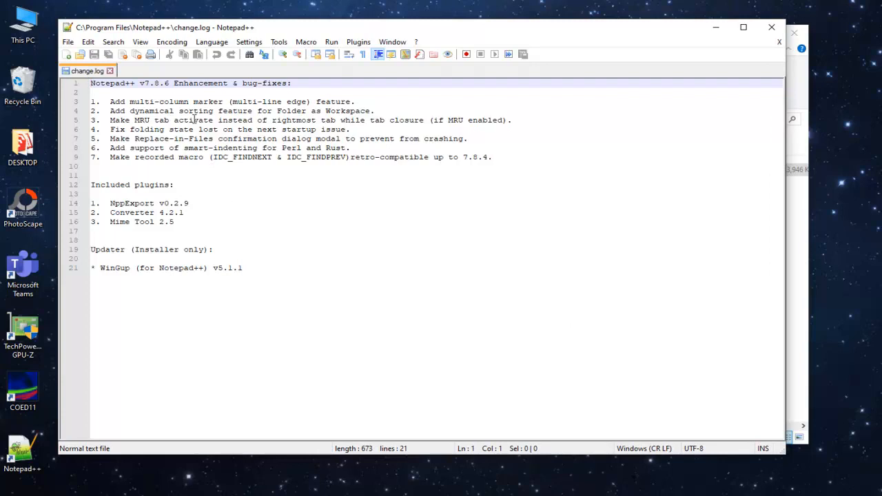
left_click(113, 41)
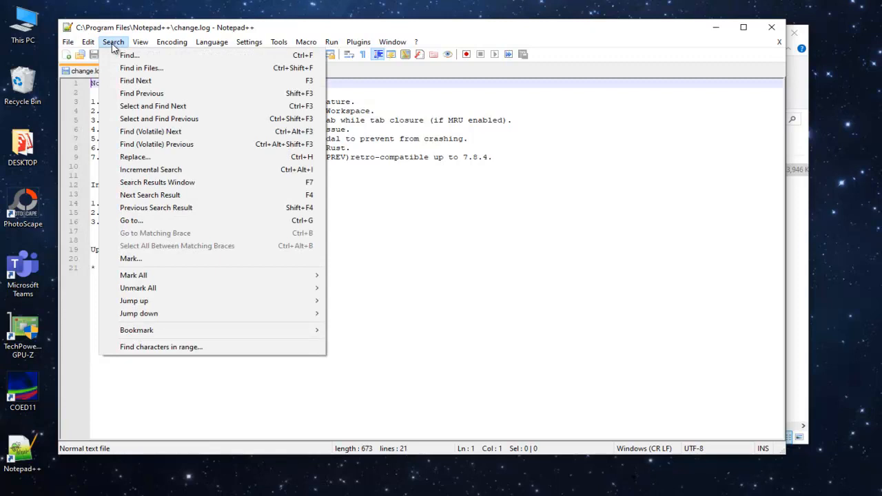
left_click(213, 41)
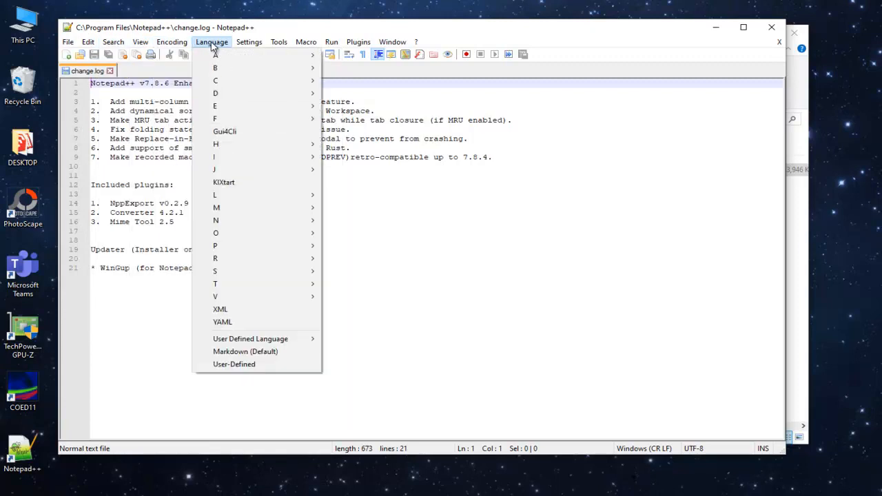
left_click(248, 41)
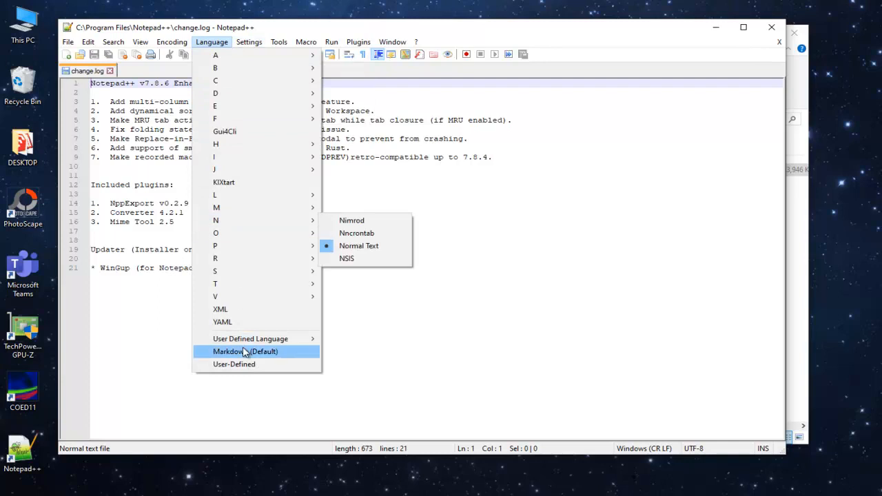
mouse_move(251, 339)
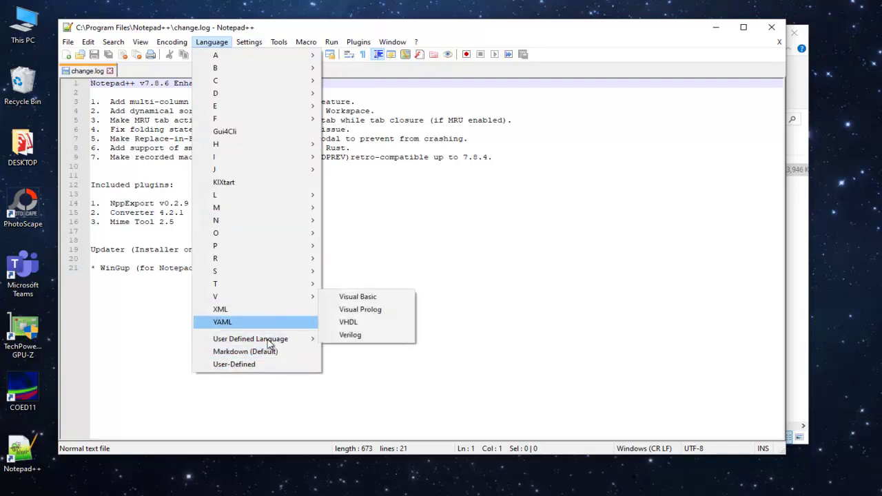
mouse_move(141, 261)
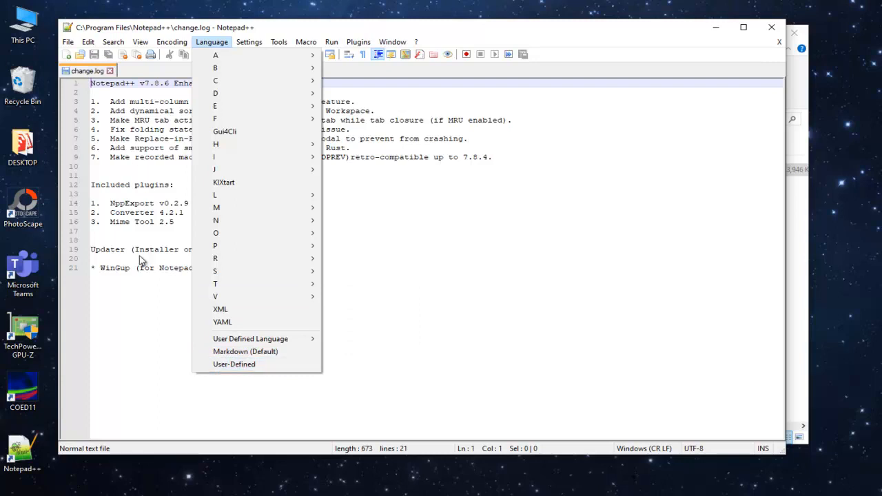
mouse_move(179, 314)
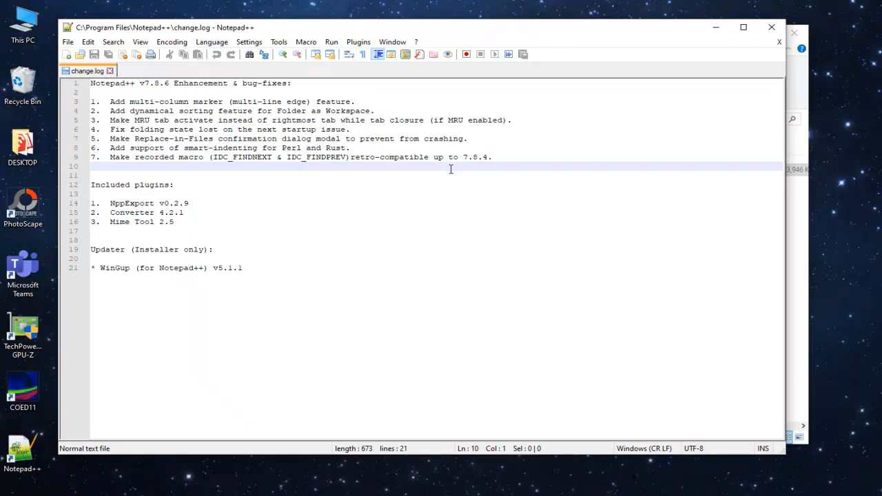
mouse_move(797, 93)
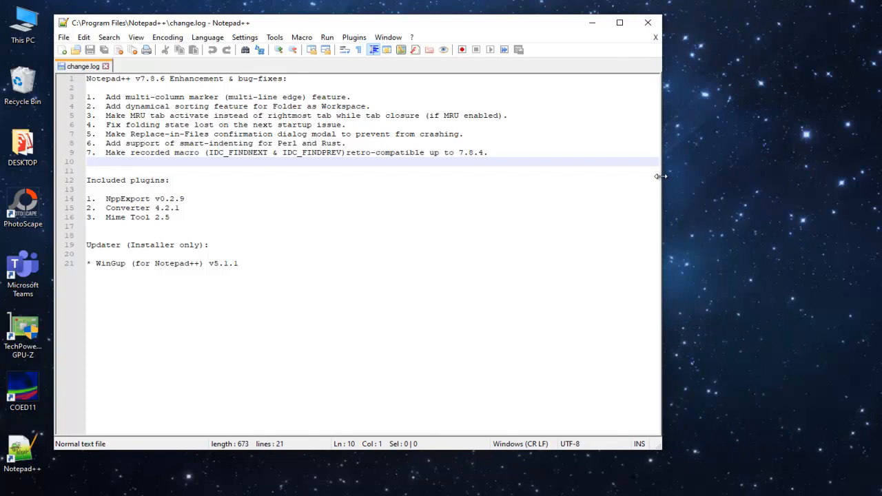
mouse_move(667, 185)
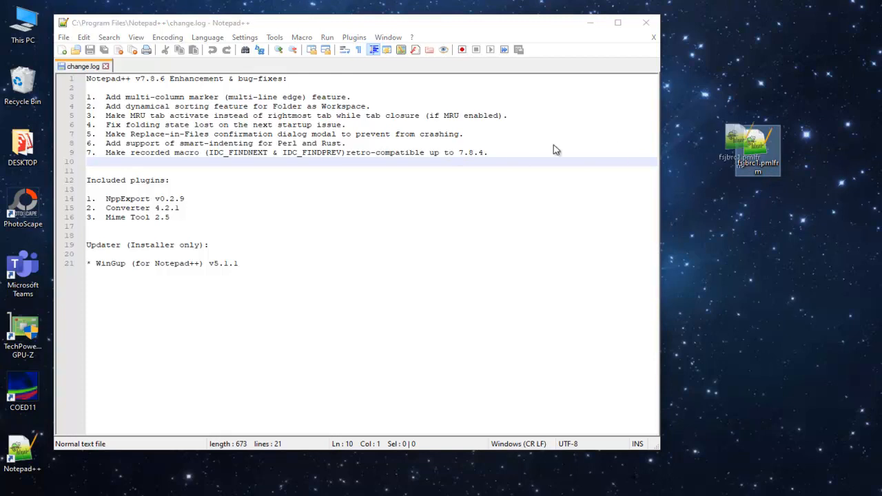
Open fsjbrc1.pmlfrm from the desktop in Notepad++ and scroll through its form-definition code
double_click(757, 142)
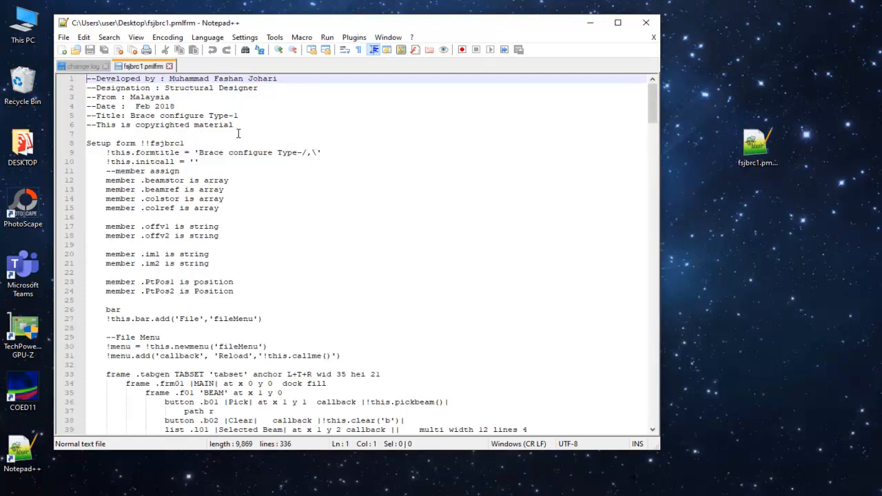
scroll("down", 3)
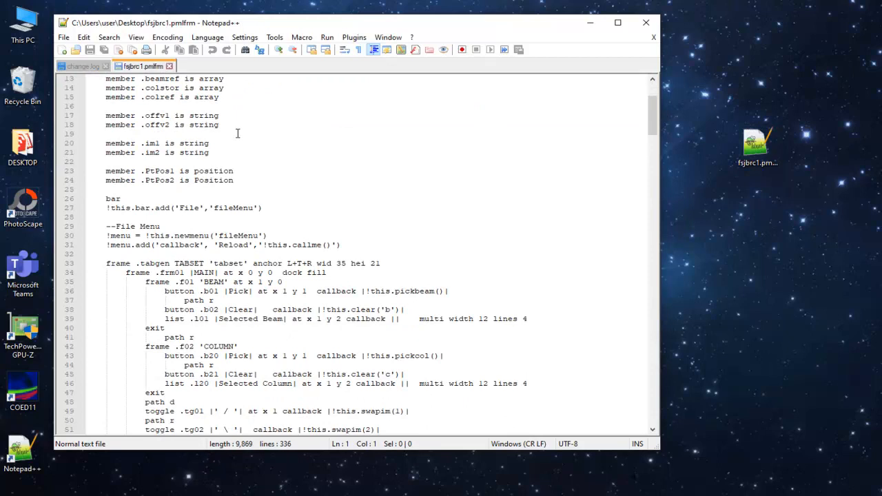
scroll("up", 3)
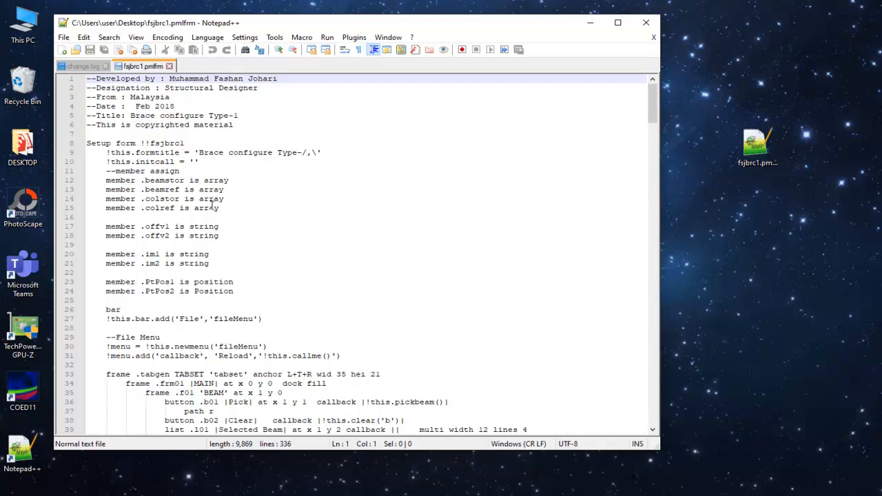
mouse_move(265, 157)
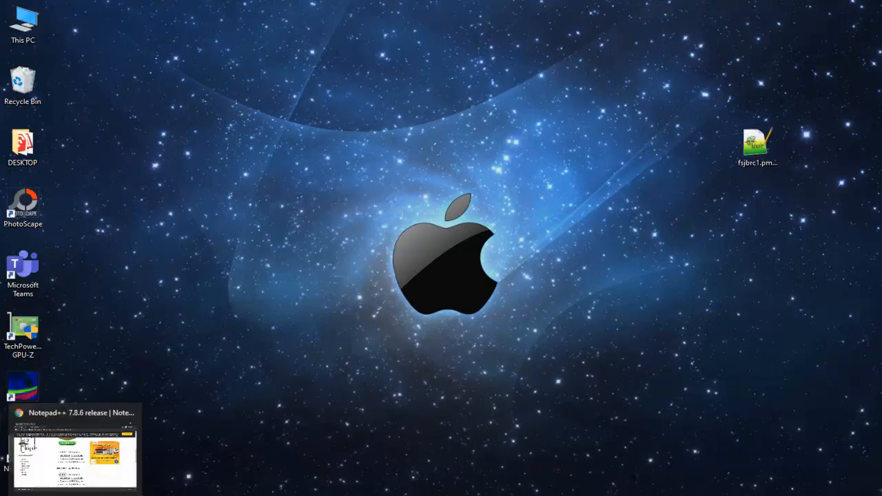
left_click(74, 455)
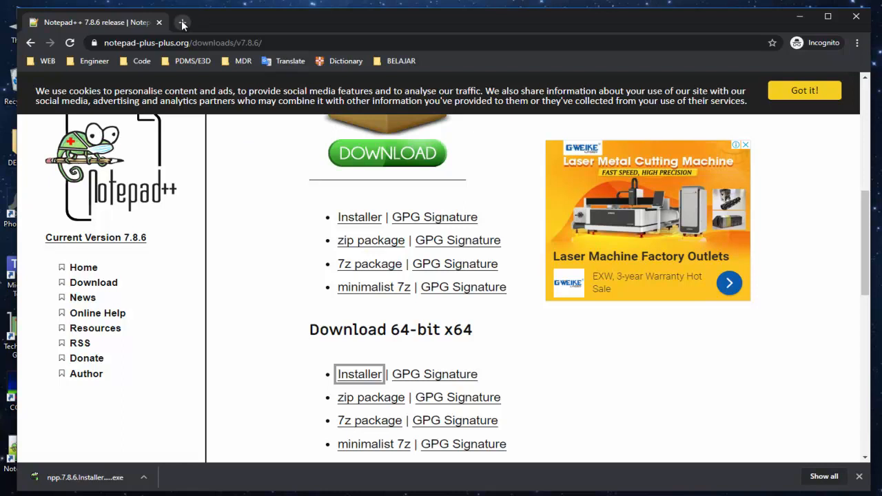
left_click(182, 22)
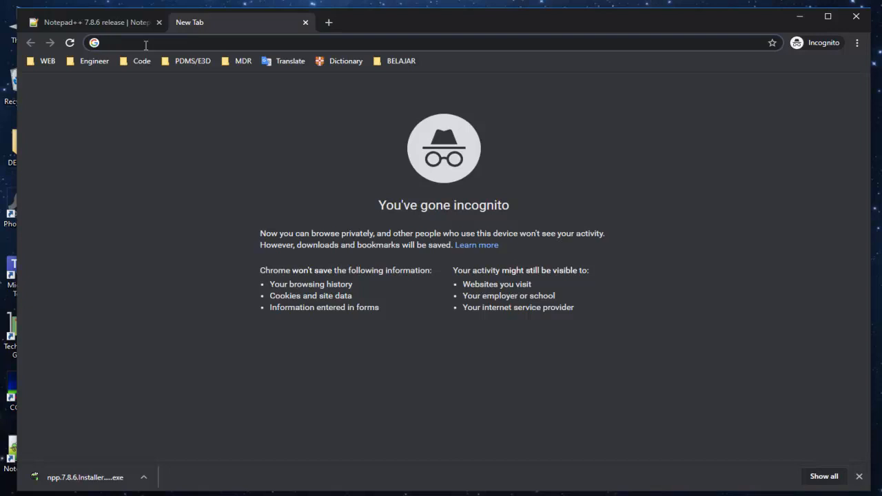
type("https")
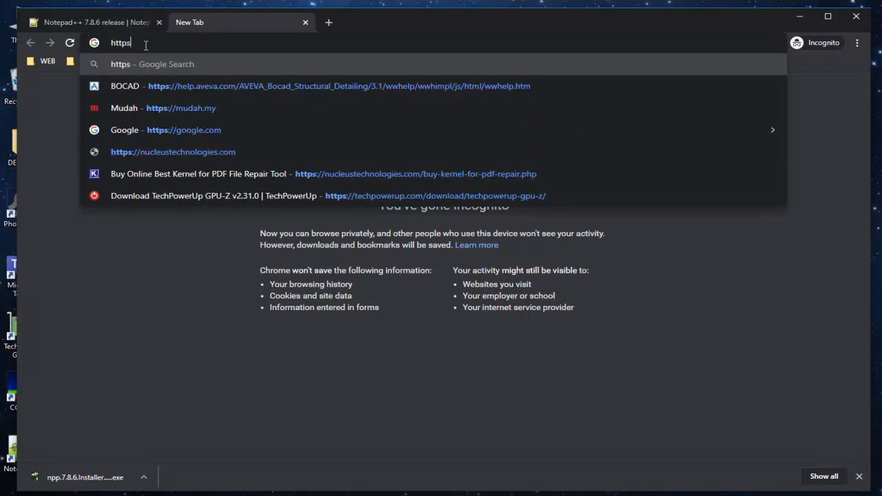
type("://")
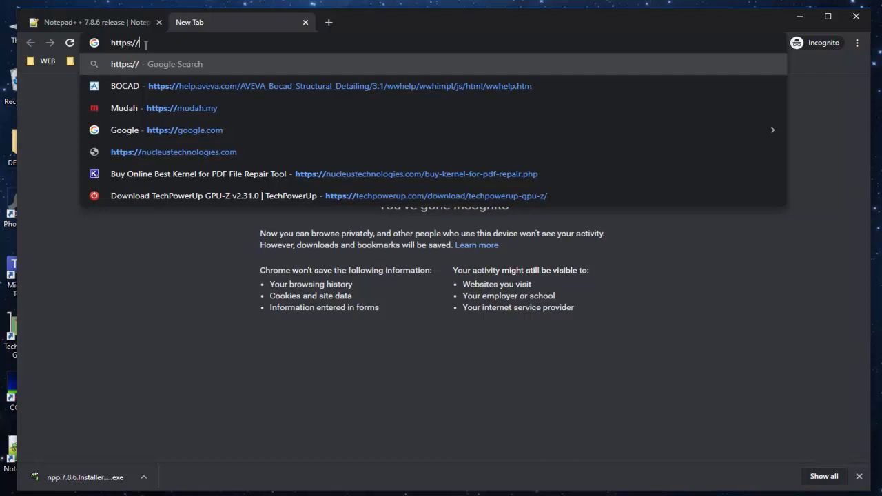
type("aisy")
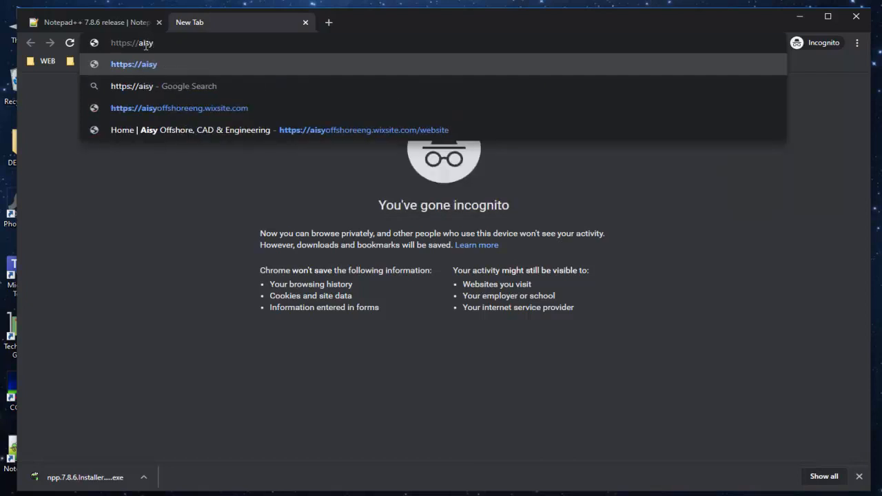
type("s")
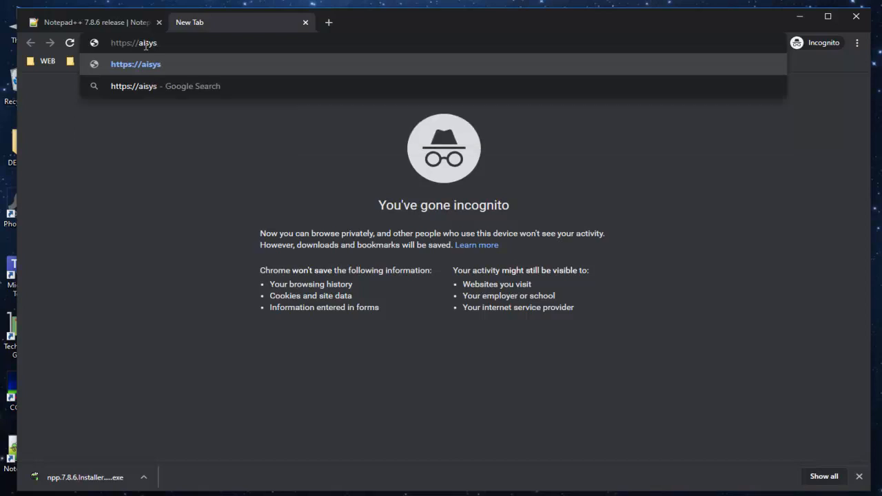
type("offsho")
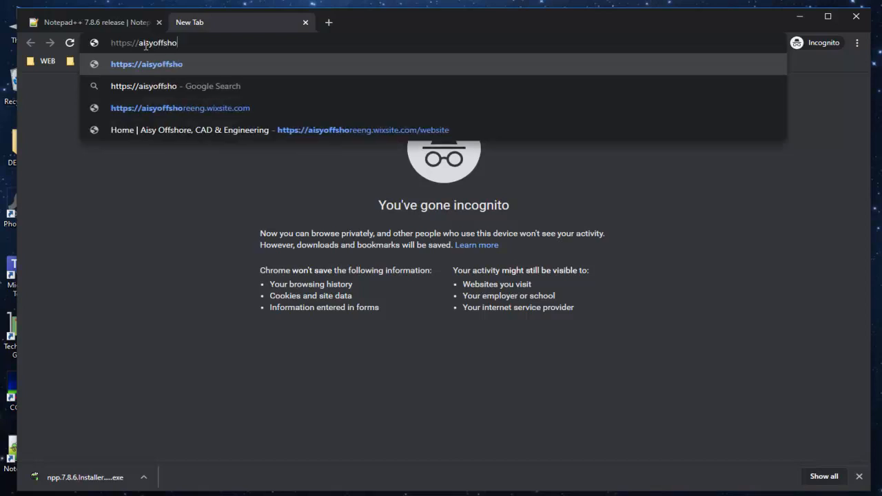
type("reen")
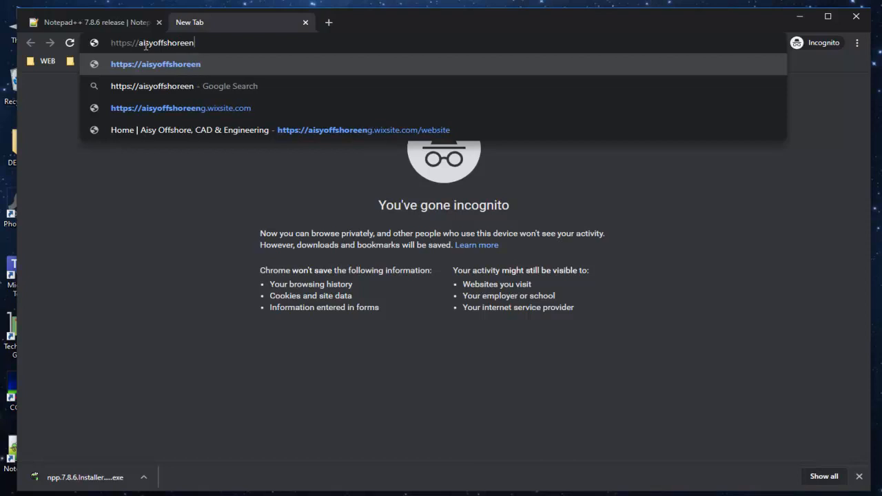
type("g.w")
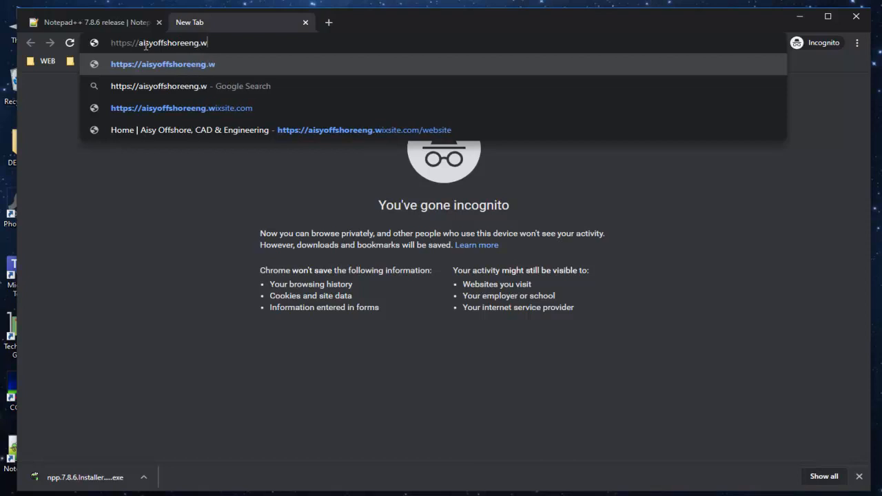
type("ixsite.com")
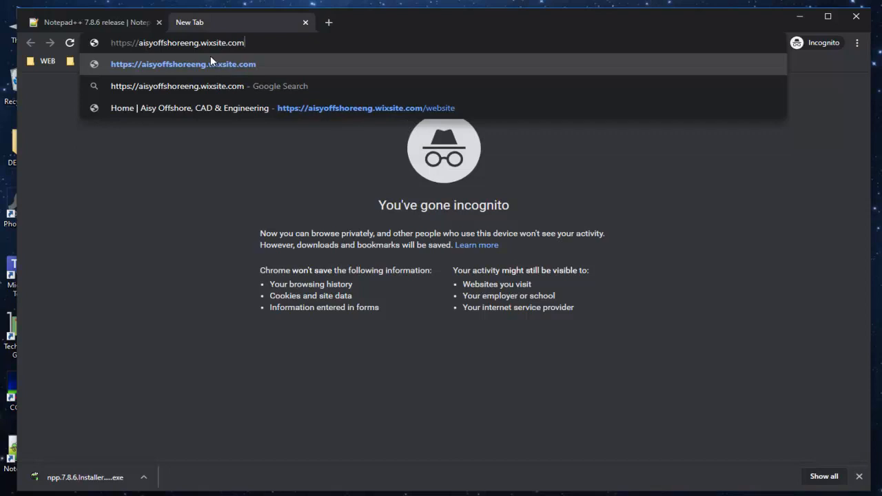
type("/website")
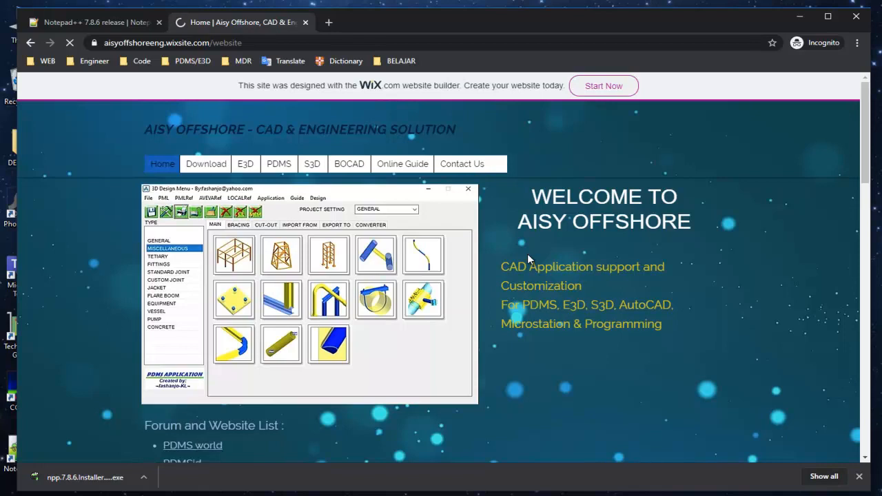
mouse_move(549, 254)
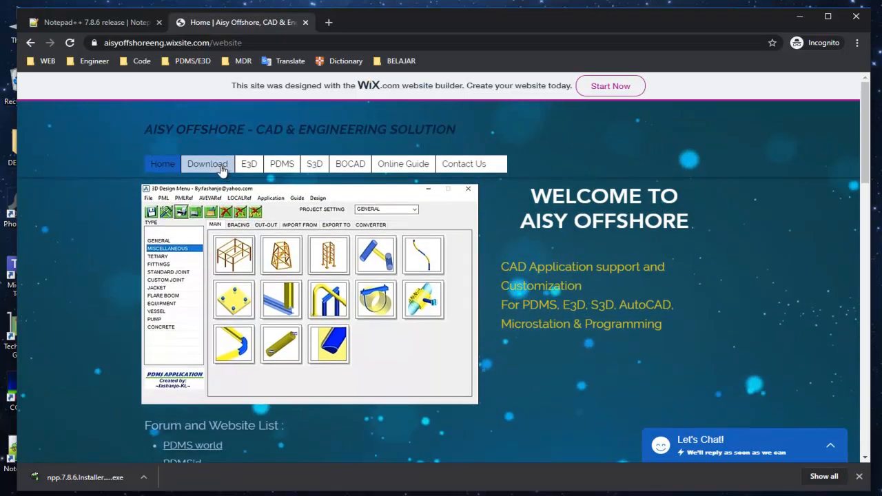
mouse_move(207, 163)
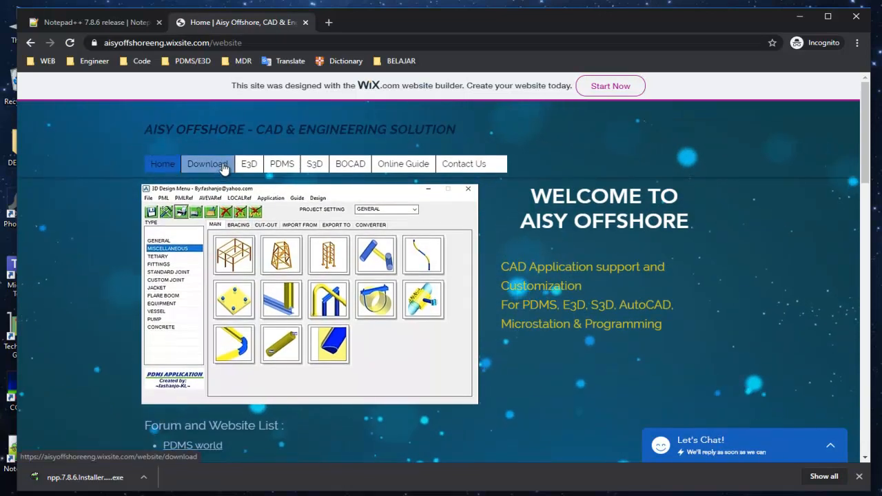
Scroll down the Aisy Offshore home page through its video gallery and Our Goals section
scroll("down", 3)
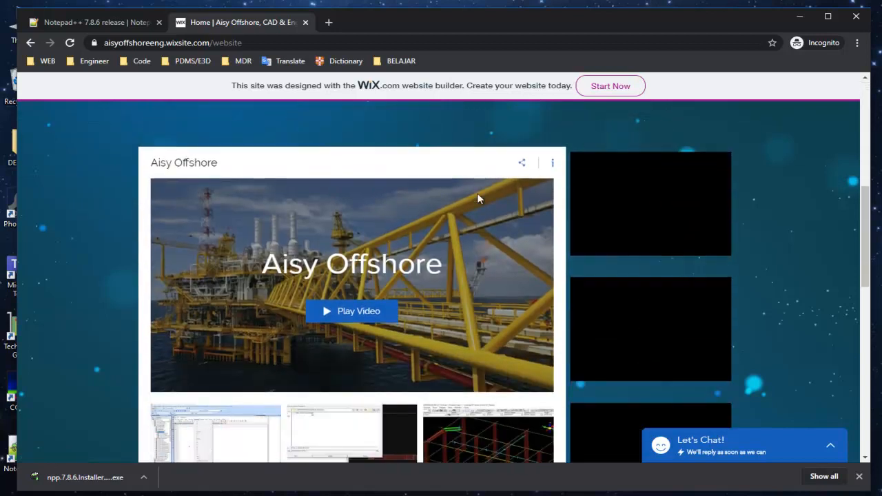
scroll("down", 3)
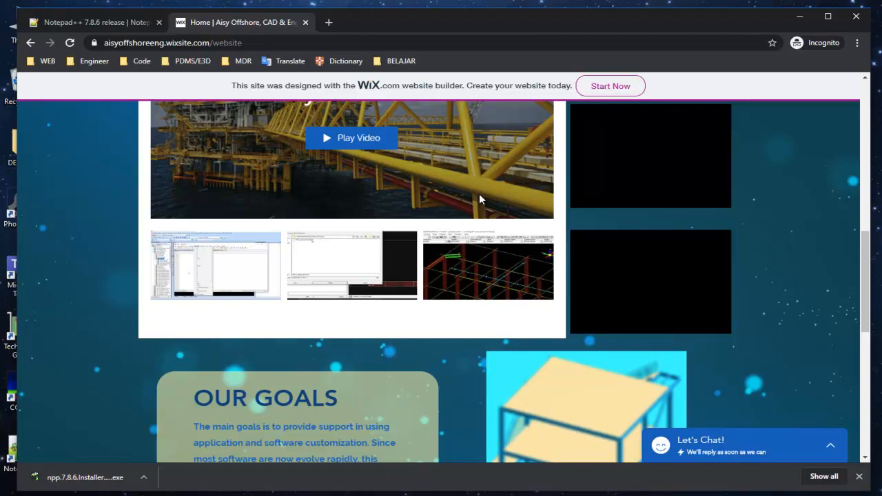
scroll("down", 3)
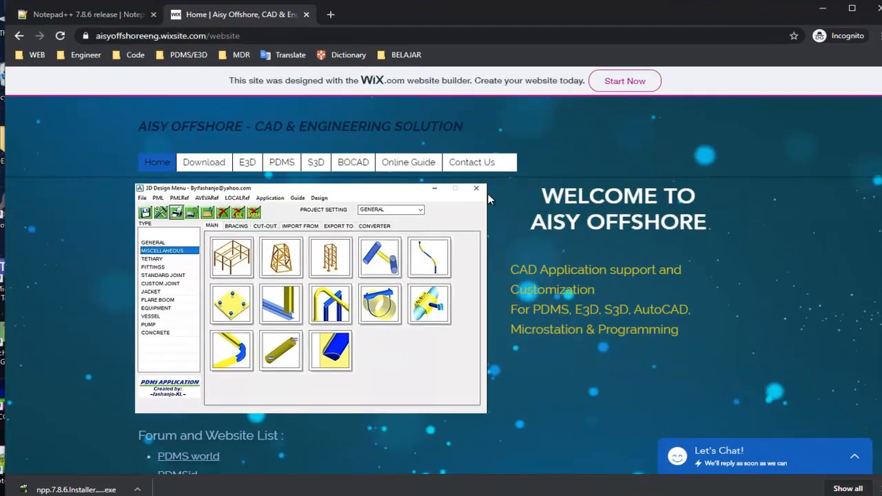
From the Download page, open the 'PML Plugins for Notepad++' link (PDMS_E3D_PML.xml) in a new tab
left_click(204, 163)
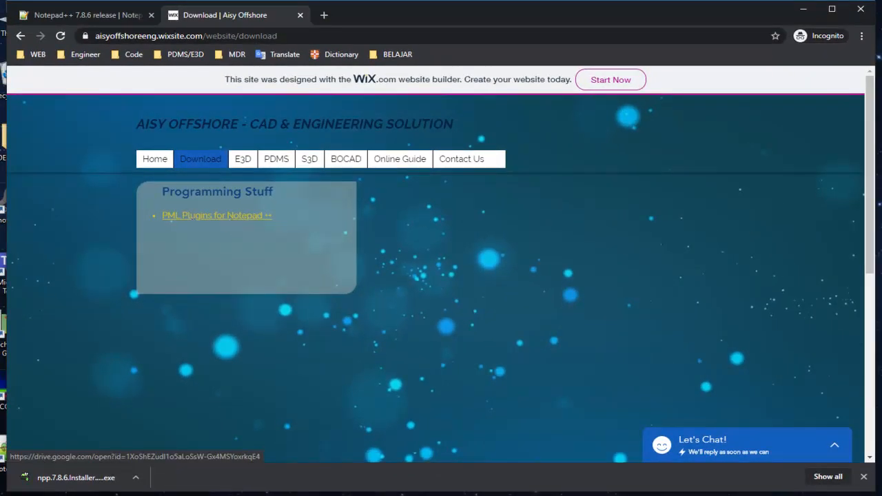
mouse_move(215, 68)
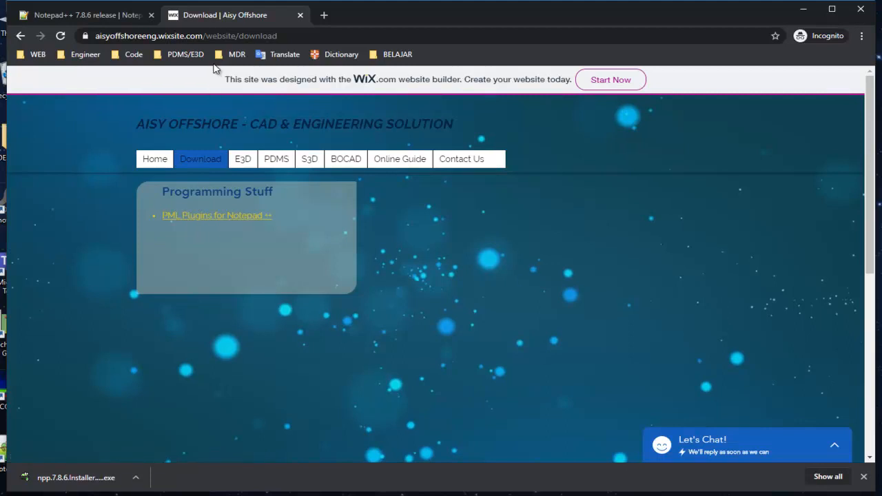
mouse_move(241, 220)
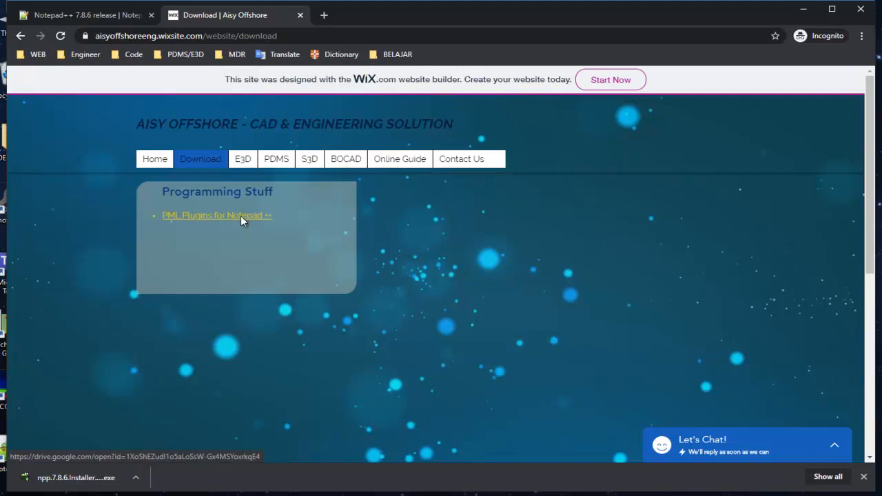
mouse_move(216, 219)
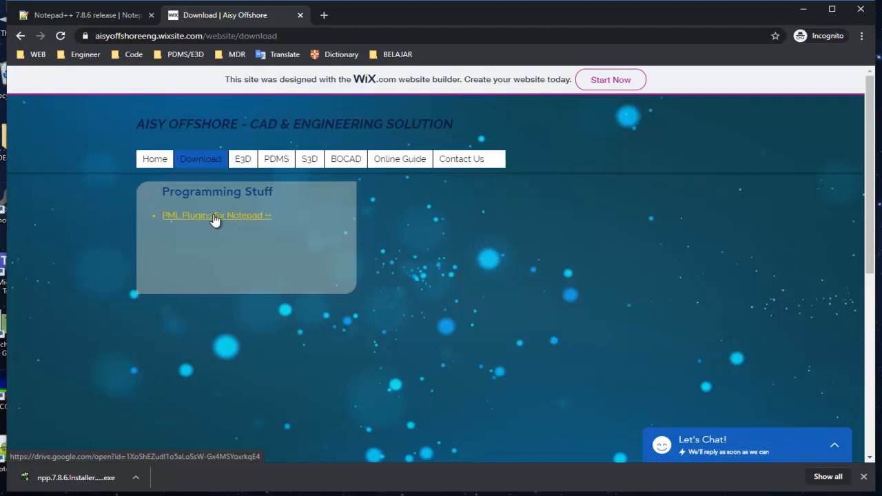
right_click(213, 215)
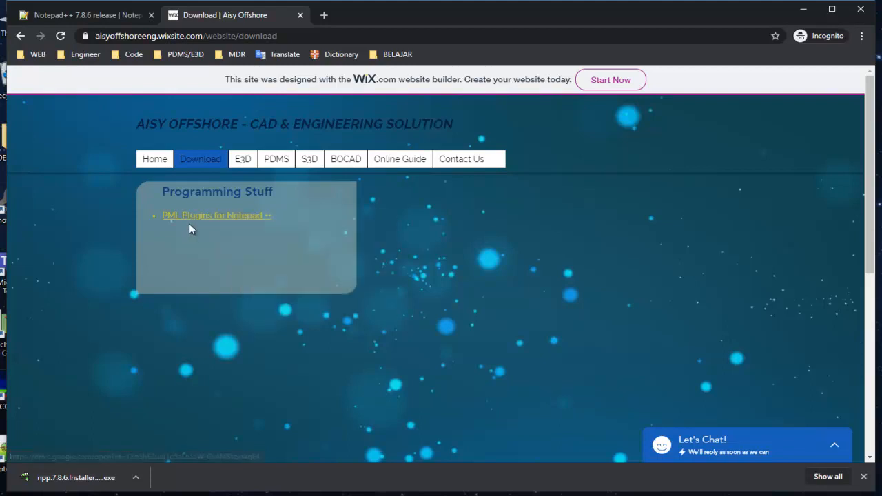
left_click(217, 215)
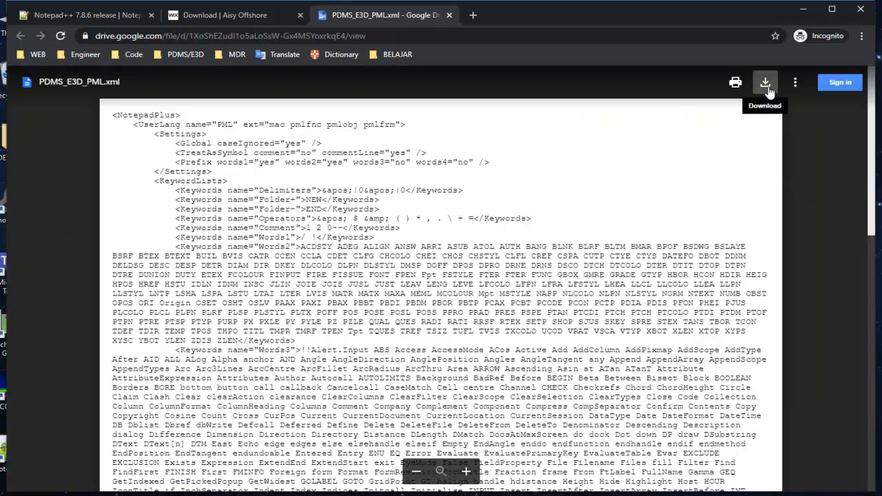
Download PDMS_E3D_PML.xml from the Drive preview and minimize Chrome to the desktop
left_click(765, 83)
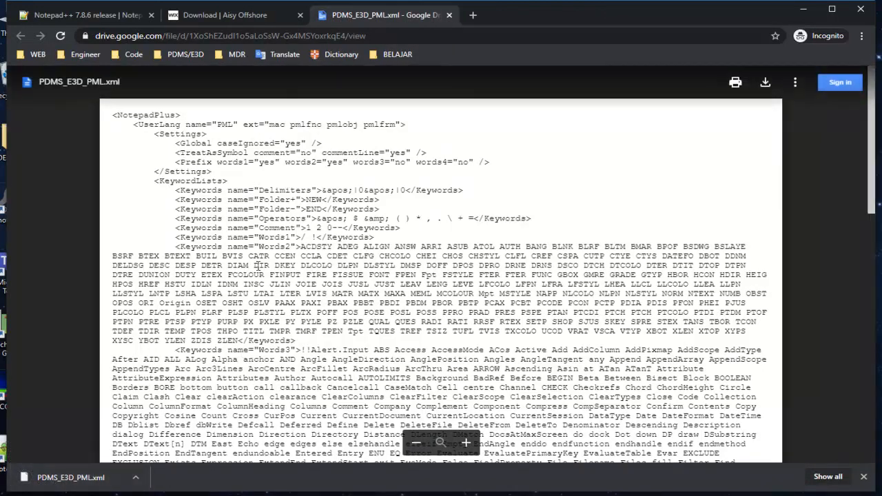
scroll("down", 3)
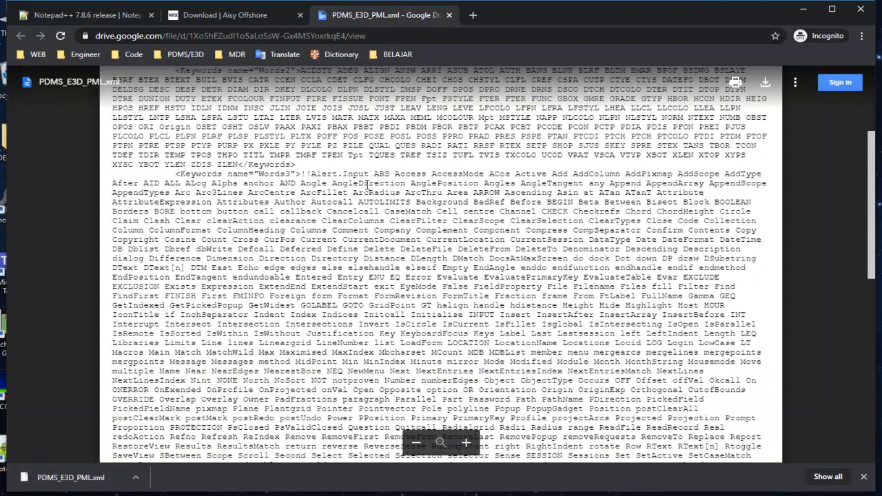
scroll("up", 3)
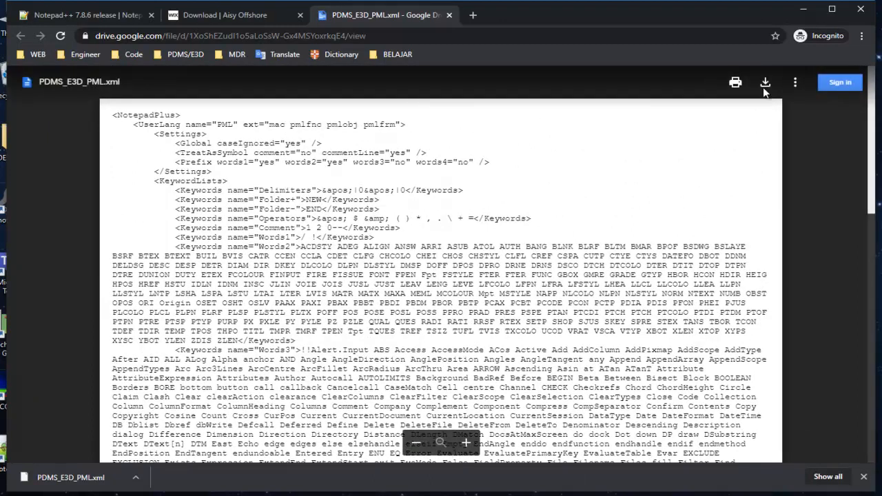
mouse_move(449, 15)
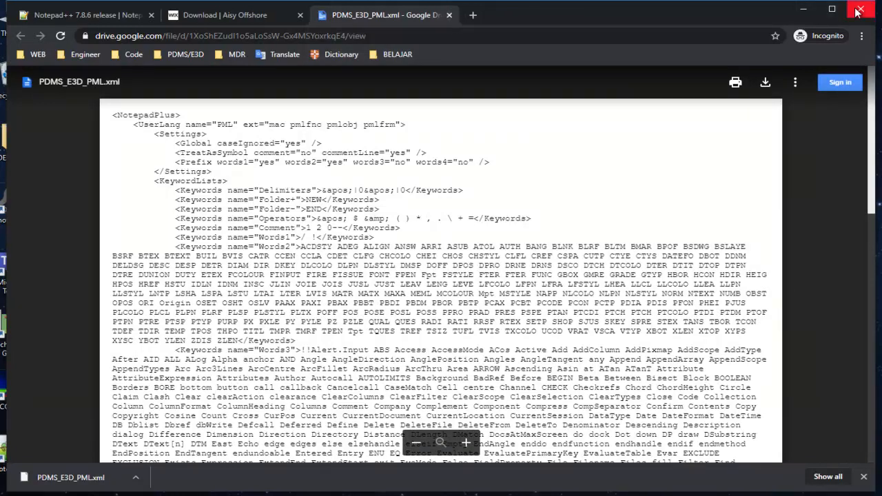
left_click(860, 11)
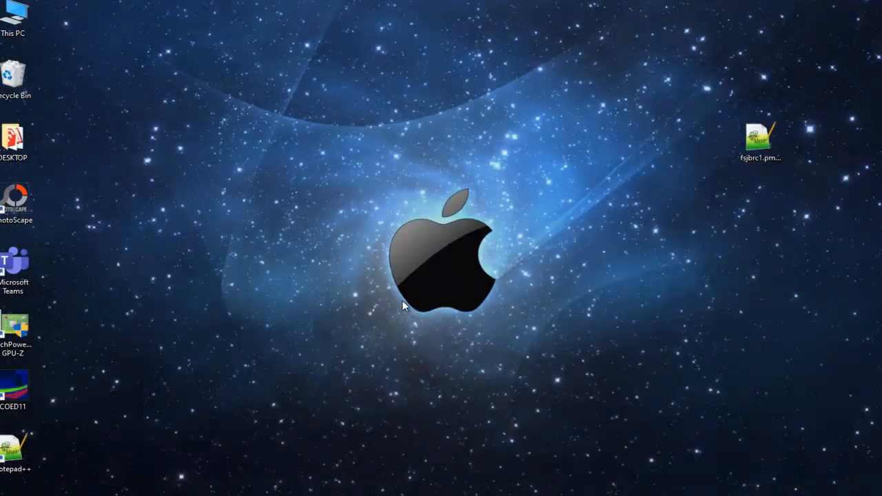
mouse_move(262, 192)
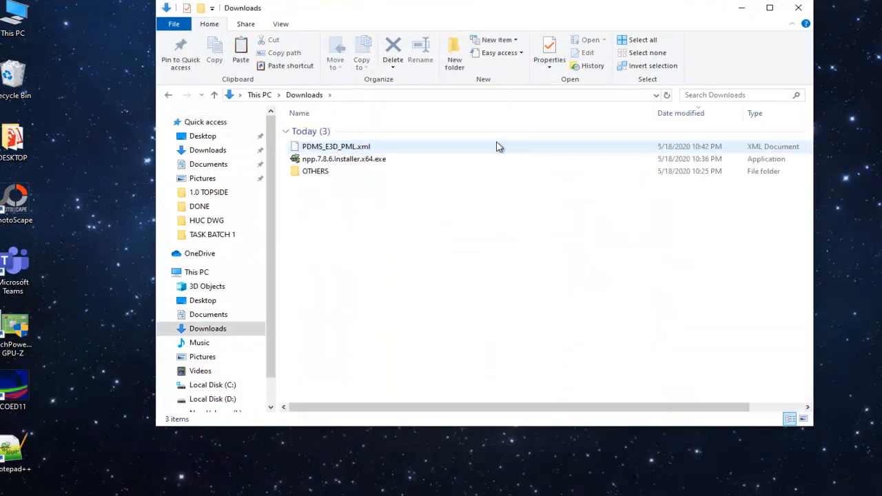
mouse_move(356, 146)
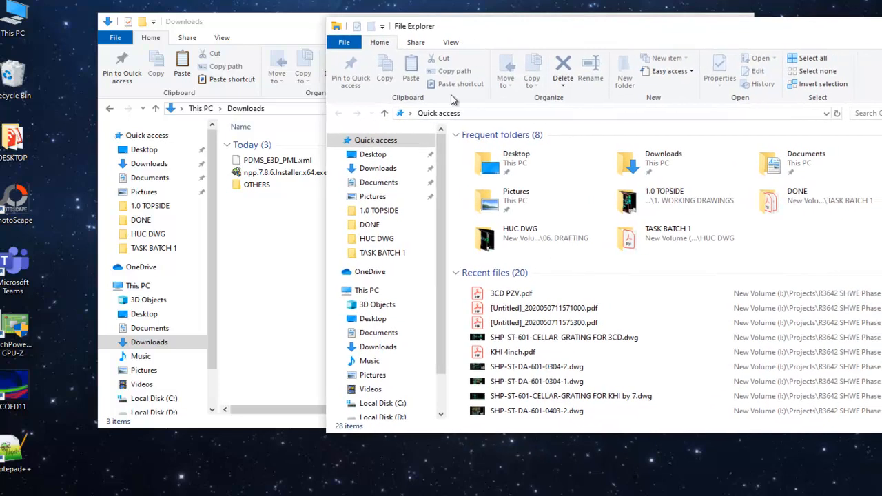
Navigate from This PC into Local Disk (C:) and on to C:\Users\user\AppData via the address bar
left_click(348, 291)
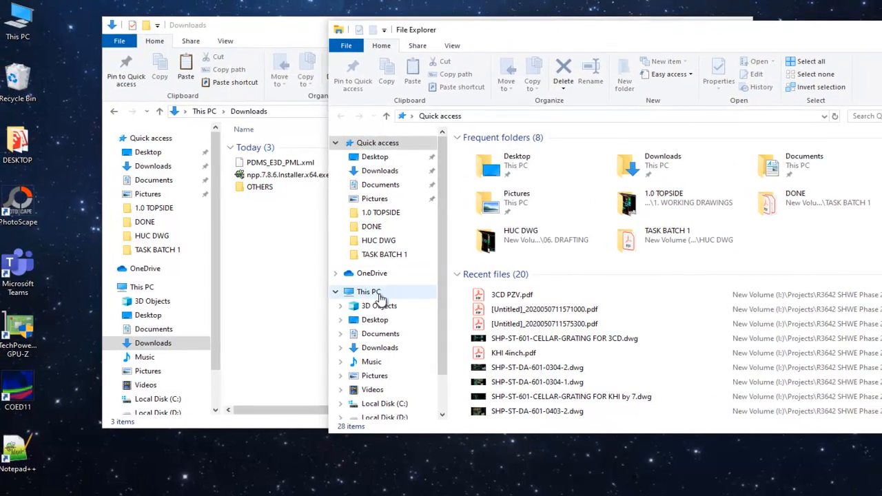
left_click(369, 291)
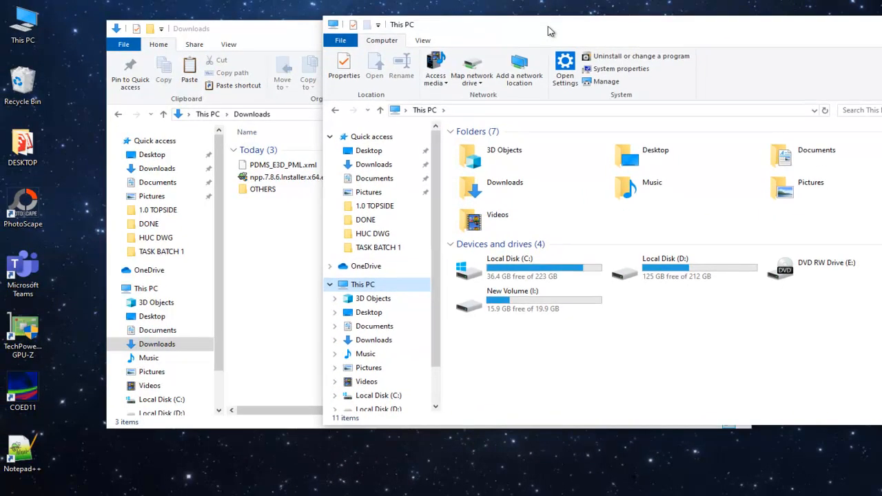
mouse_move(563, 52)
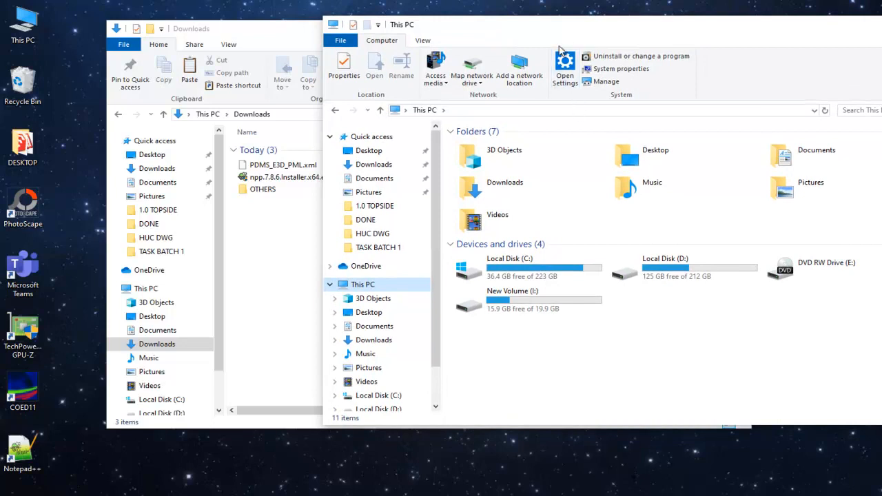
mouse_move(540, 188)
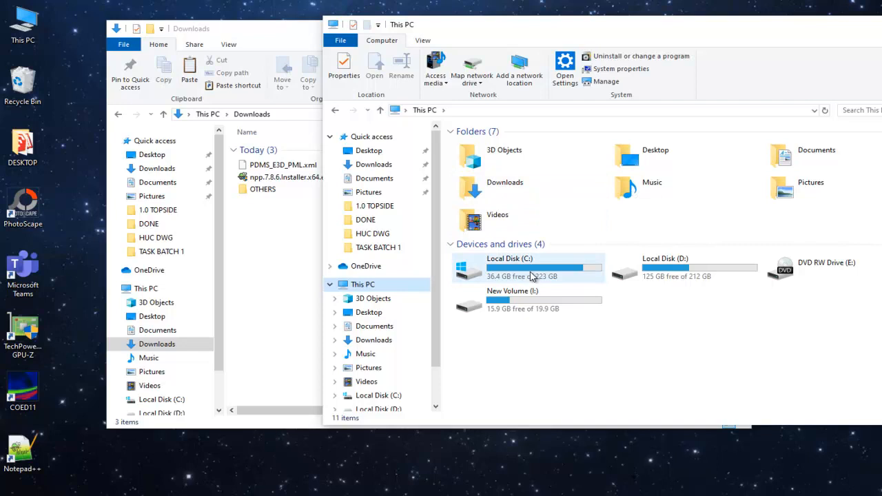
double_click(510, 267)
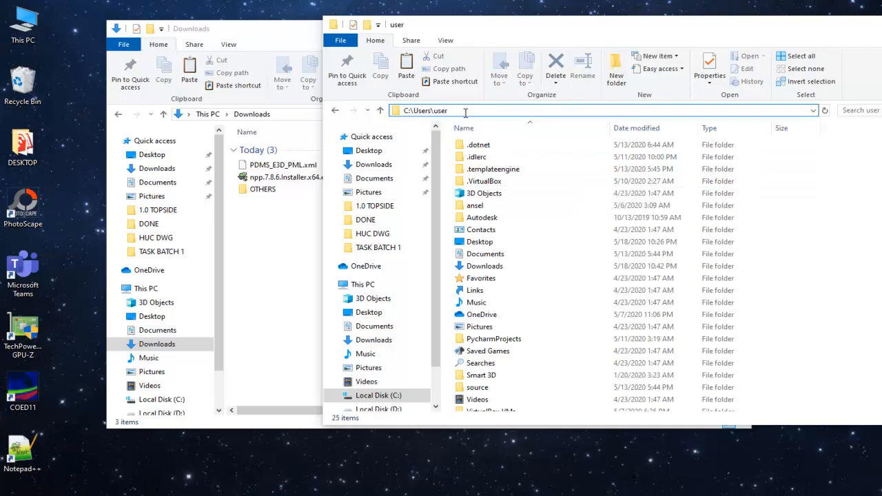
type("\\")
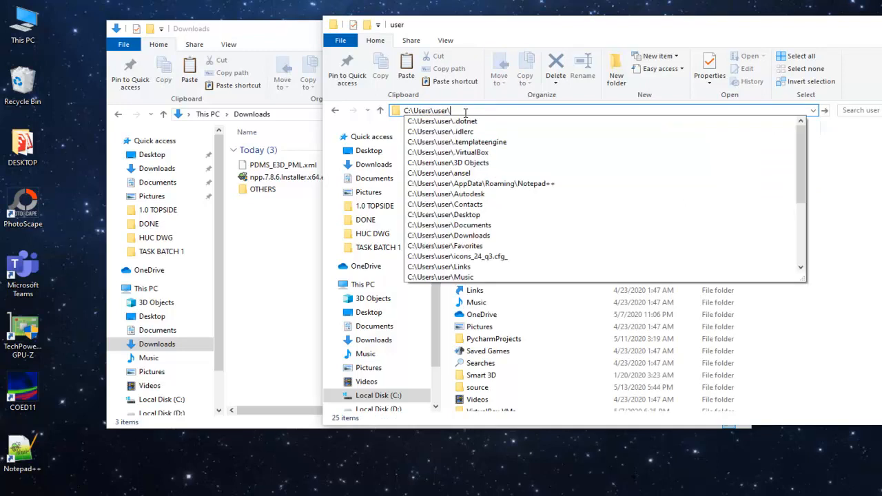
type("app")
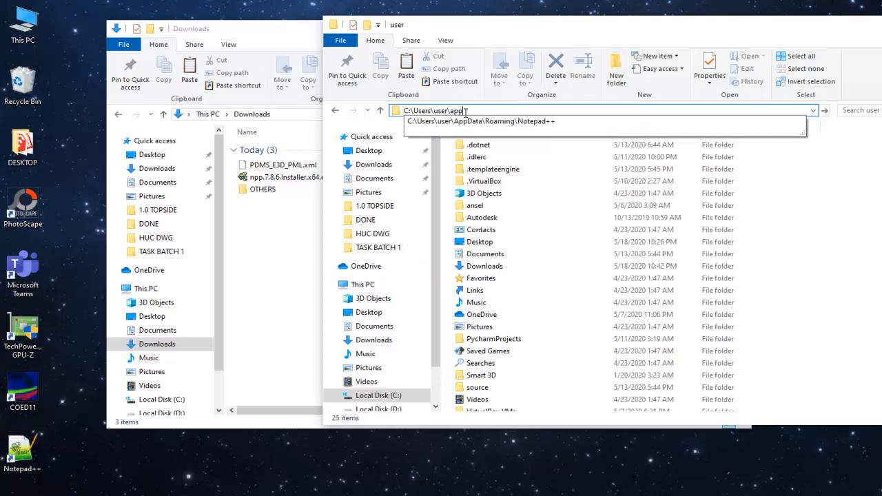
type("Data")
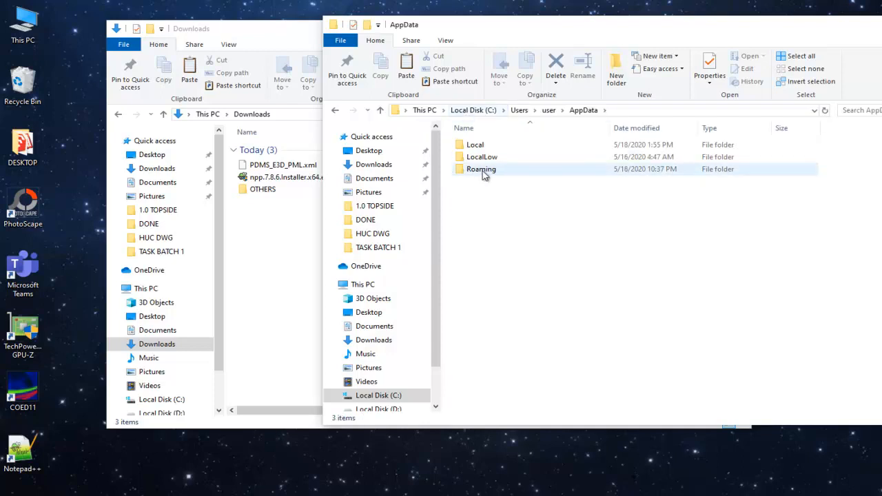
Navigate into Roaming\Notepad++\userDefineLangs
double_click(481, 169)
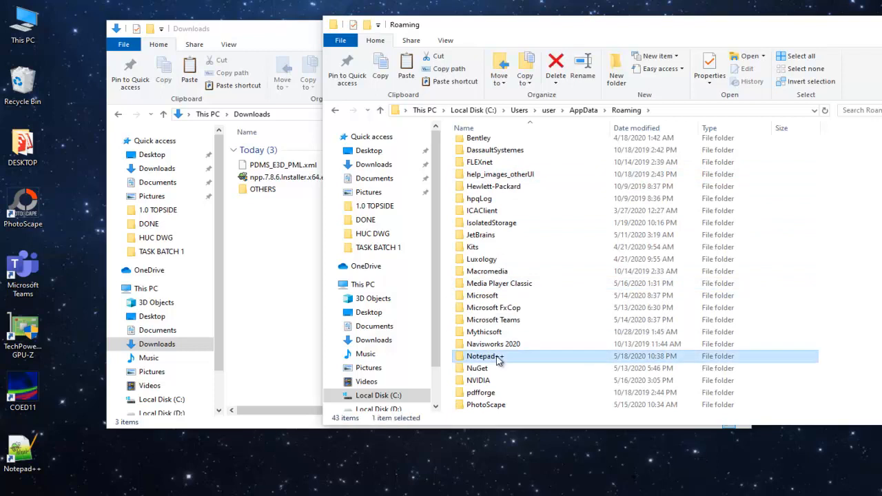
double_click(483, 356)
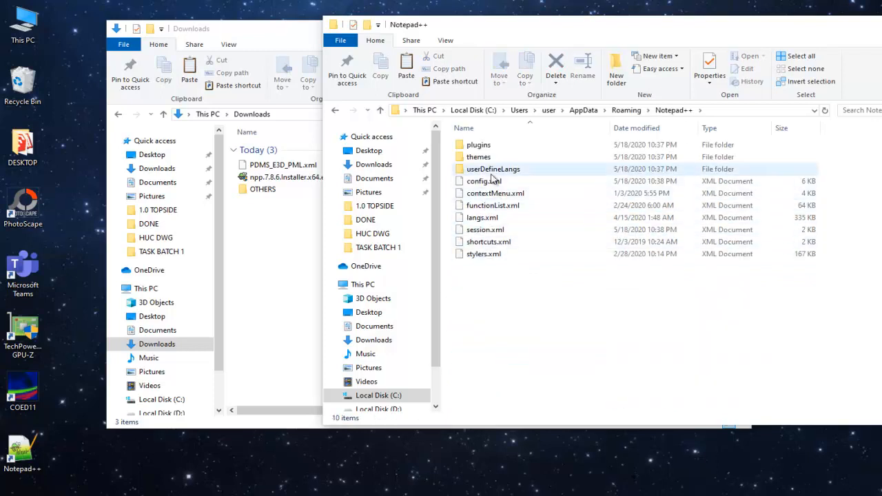
mouse_move(493, 168)
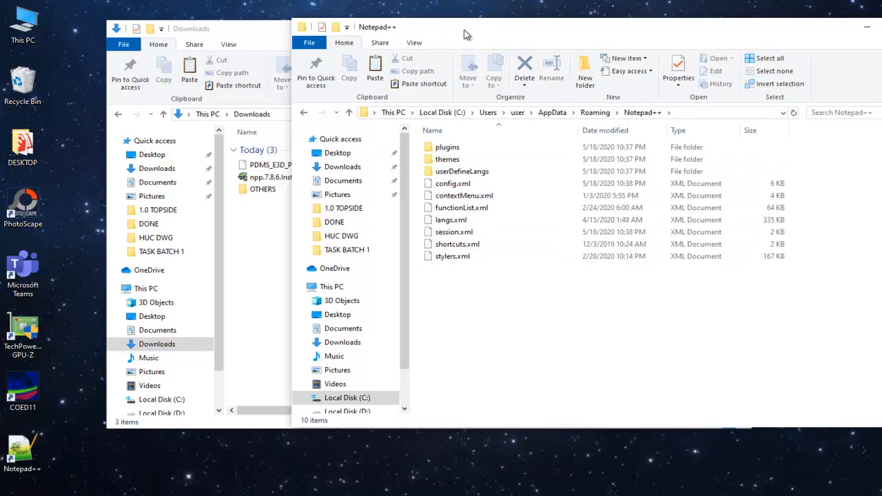
left_click(461, 171)
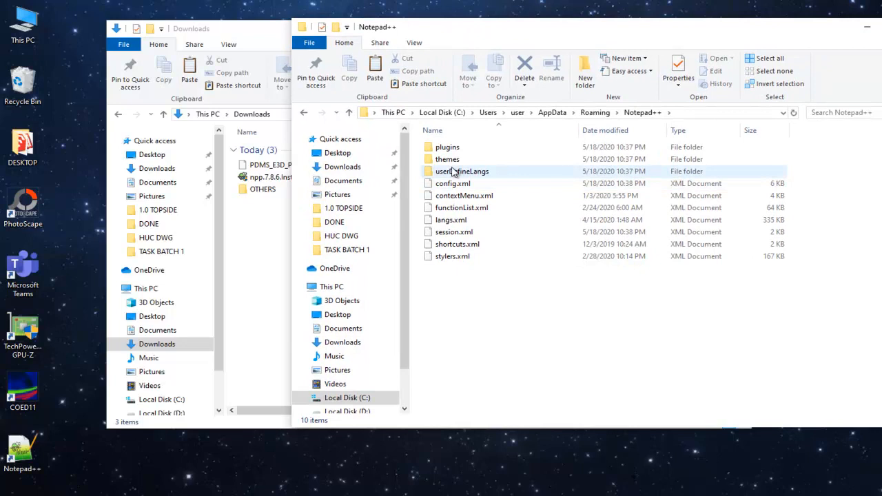
mouse_move(462, 171)
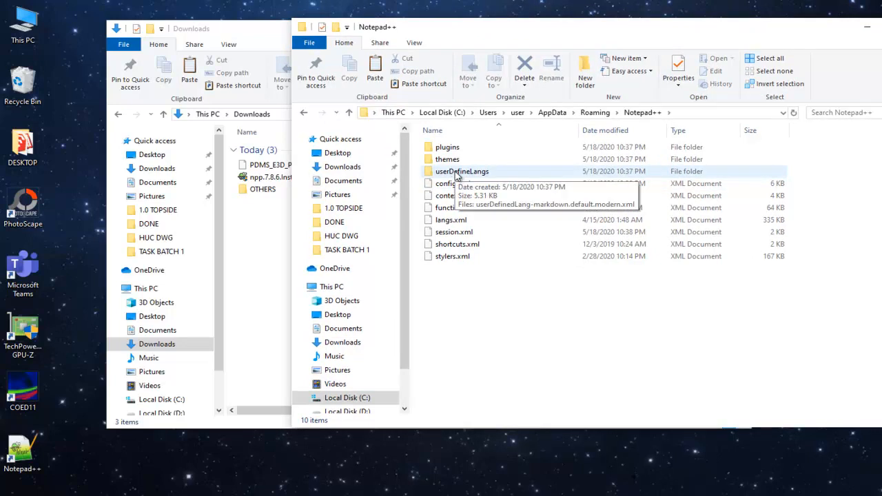
double_click(460, 171)
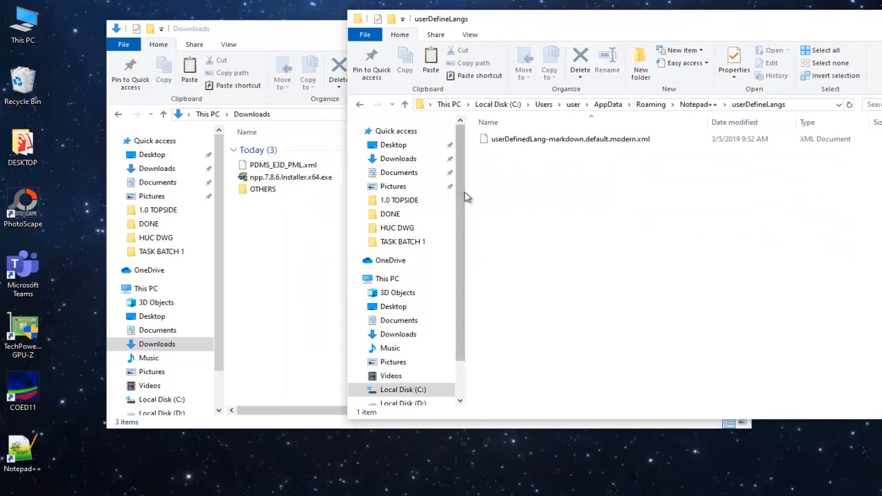
Copy PDMS_E3D_PML.xml from Downloads into userDefineLangs and close the Explorer windows
left_click(282, 166)
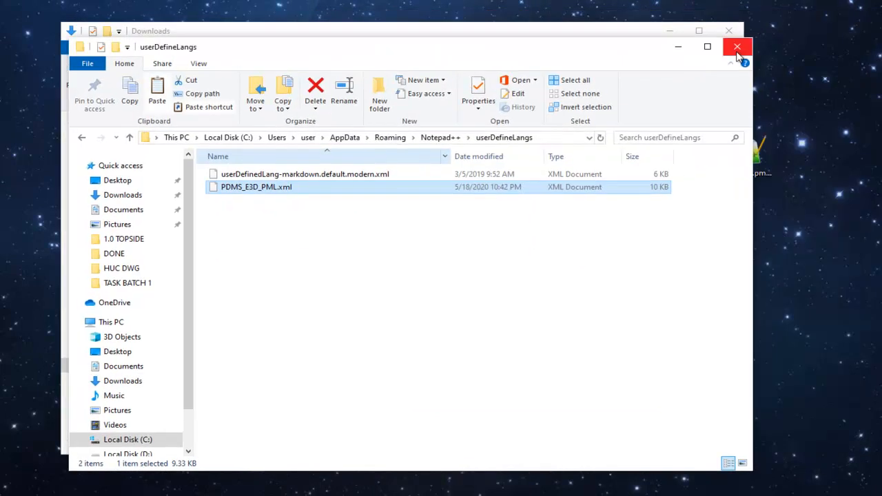
left_click(738, 47)
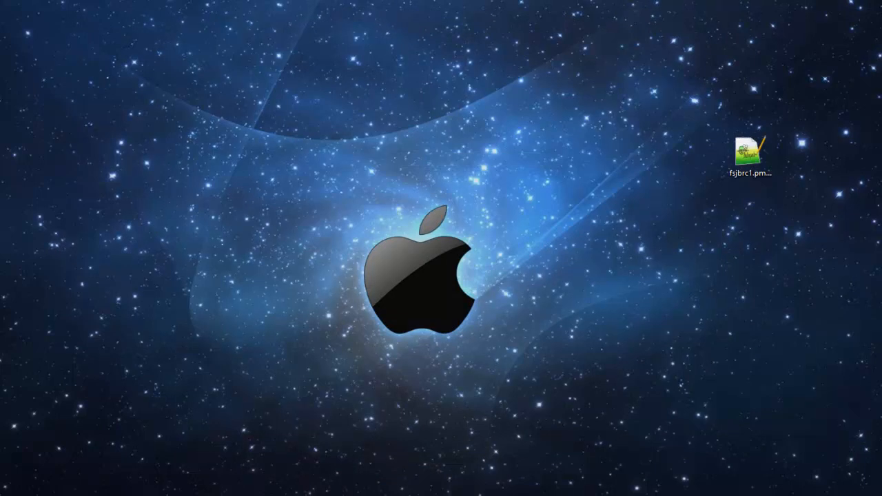
Open fsjbrc1.pmlfrm from the desktop in Notepad++ and set its language to PML
double_click(750, 150)
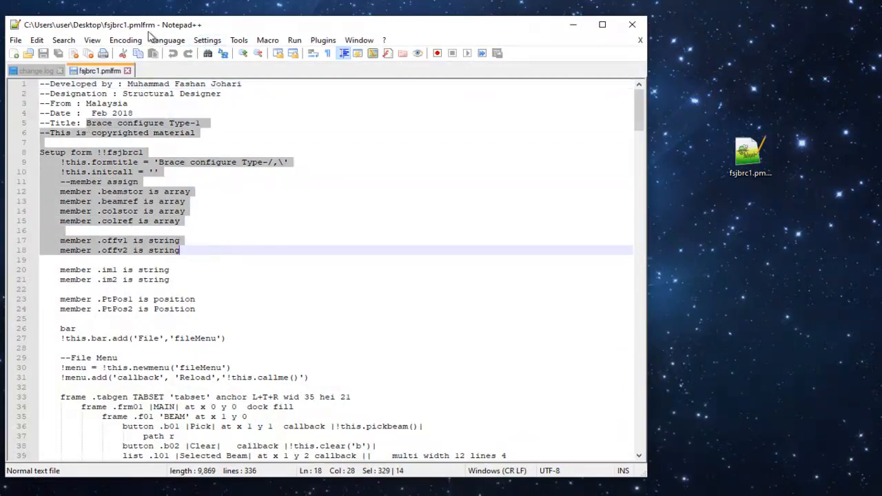
left_click(167, 39)
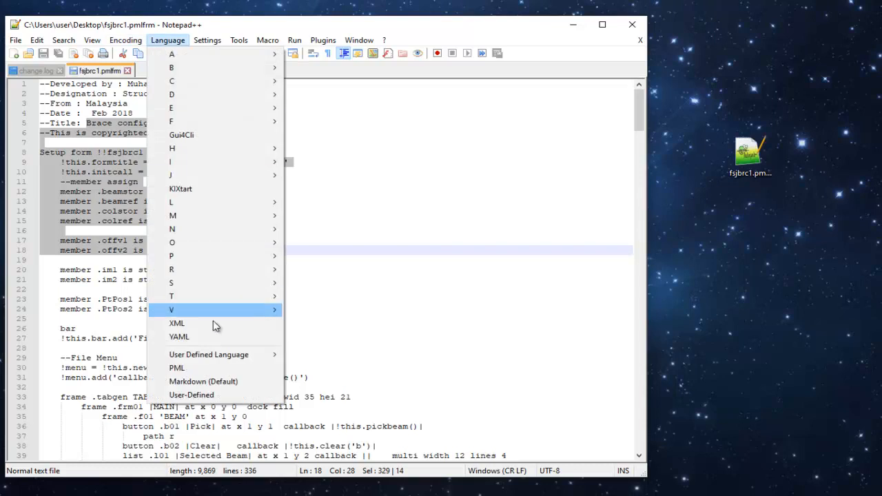
mouse_move(200, 366)
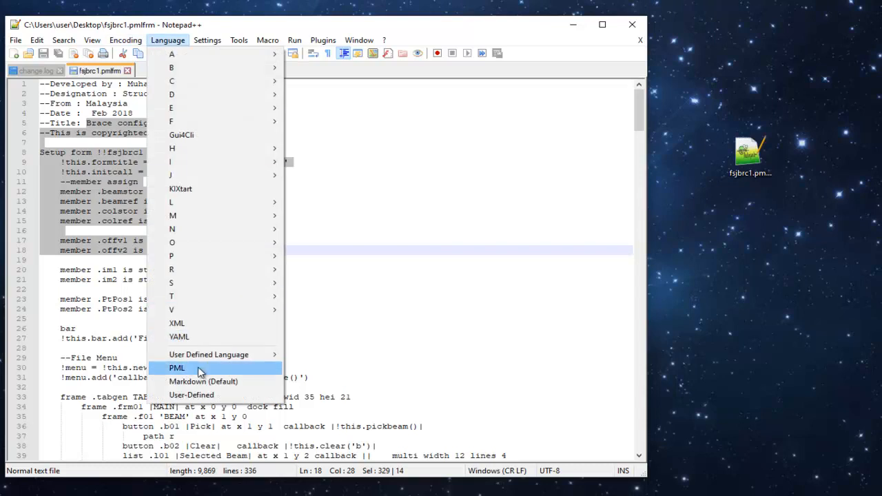
left_click(177, 367)
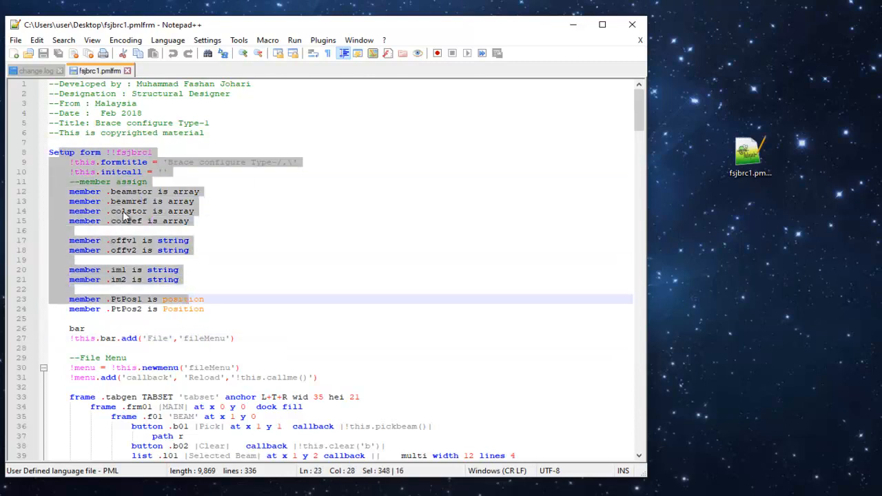
mouse_move(237, 40)
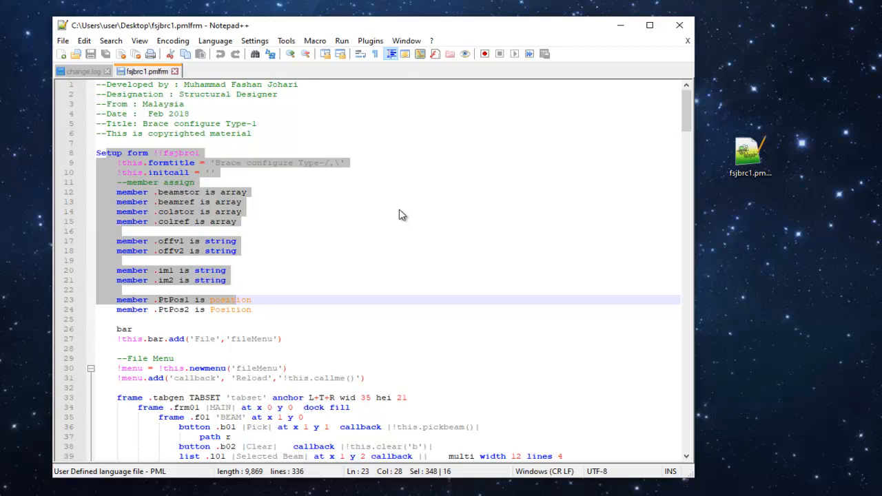
mouse_move(388, 211)
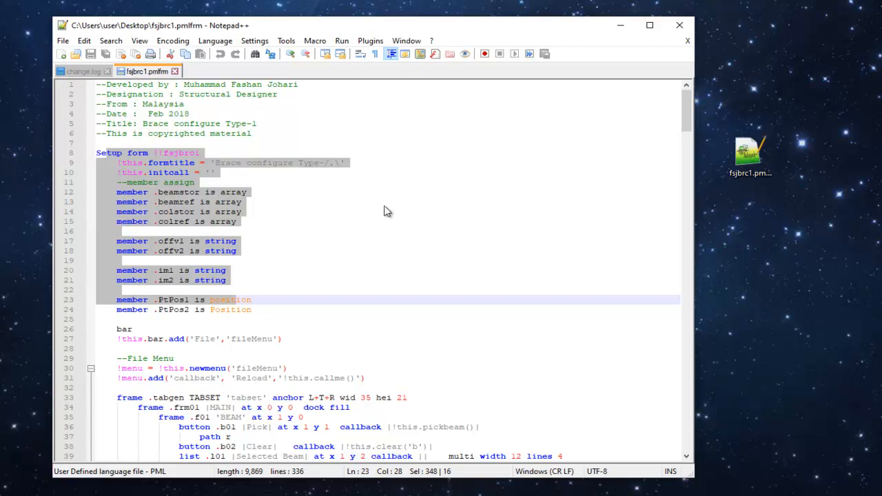
mouse_move(304, 229)
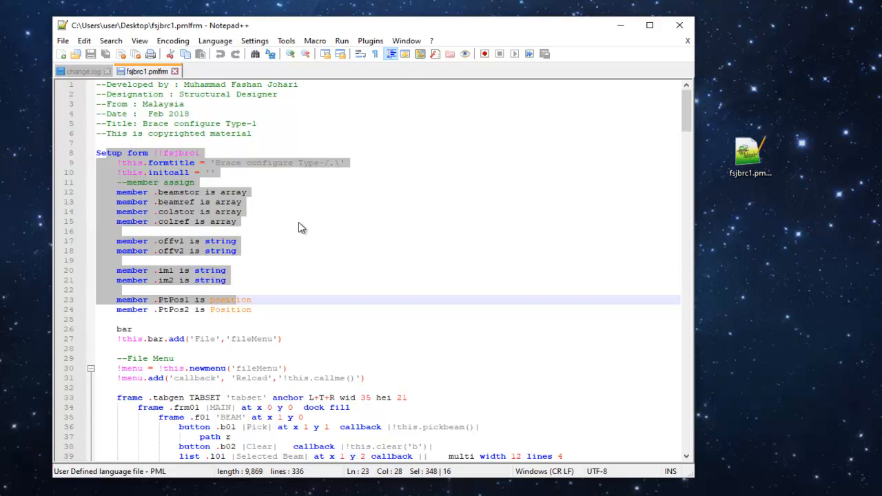
mouse_move(237, 264)
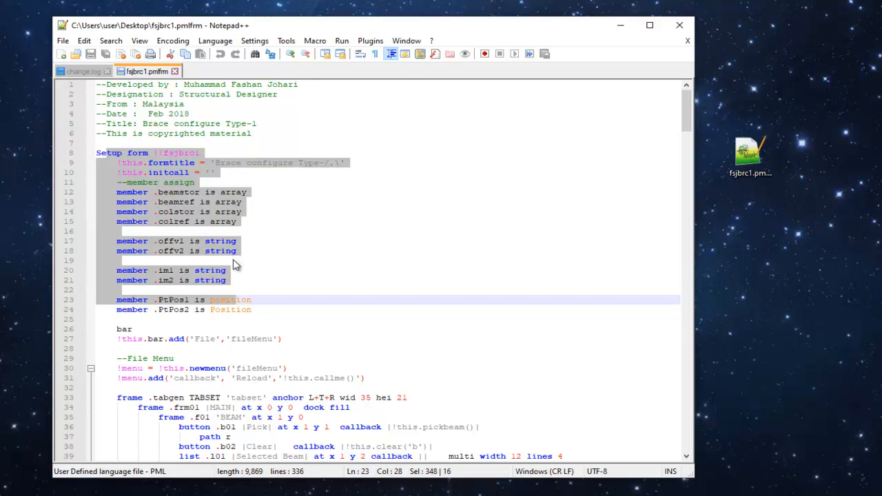
left_click(283, 300)
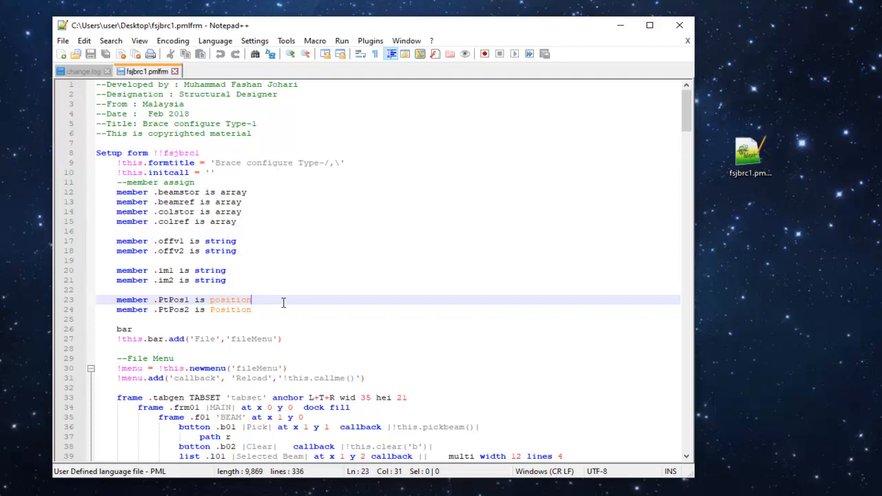